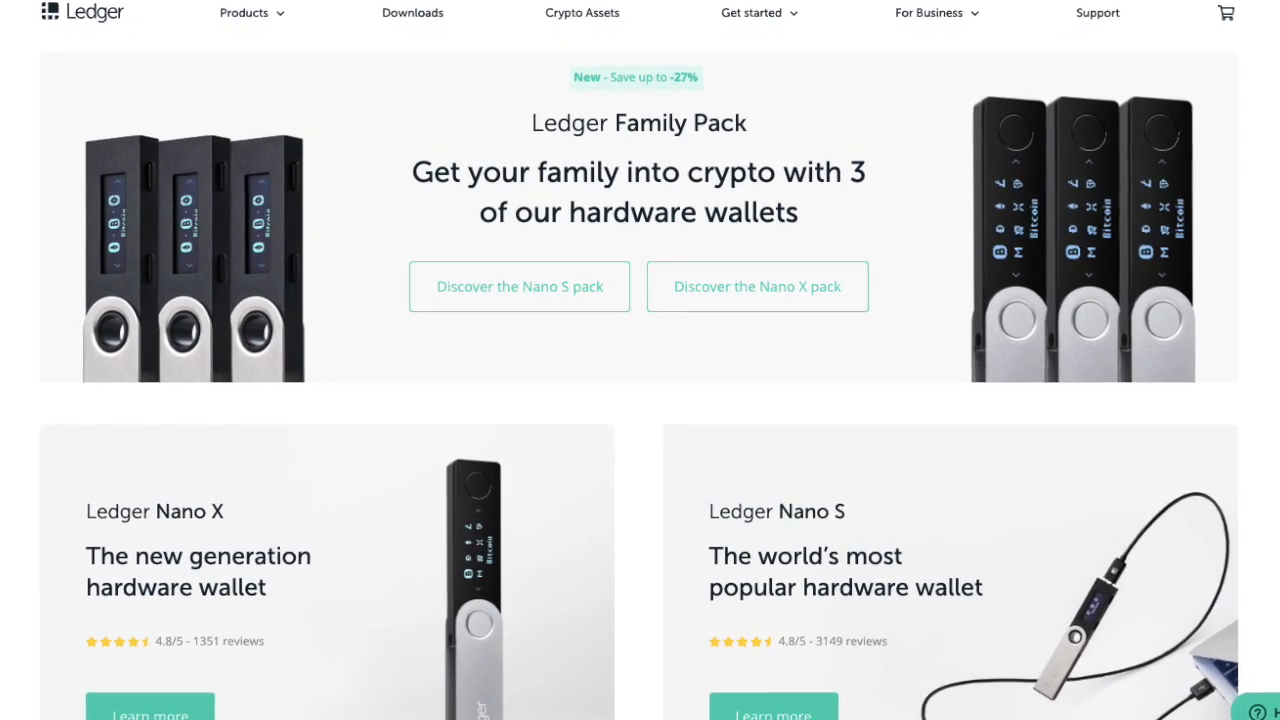
# Read down the Ledger Live Manager 2.0 announcement post to the 'Better insight into storage' section.
pyautogui.scroll(-3)
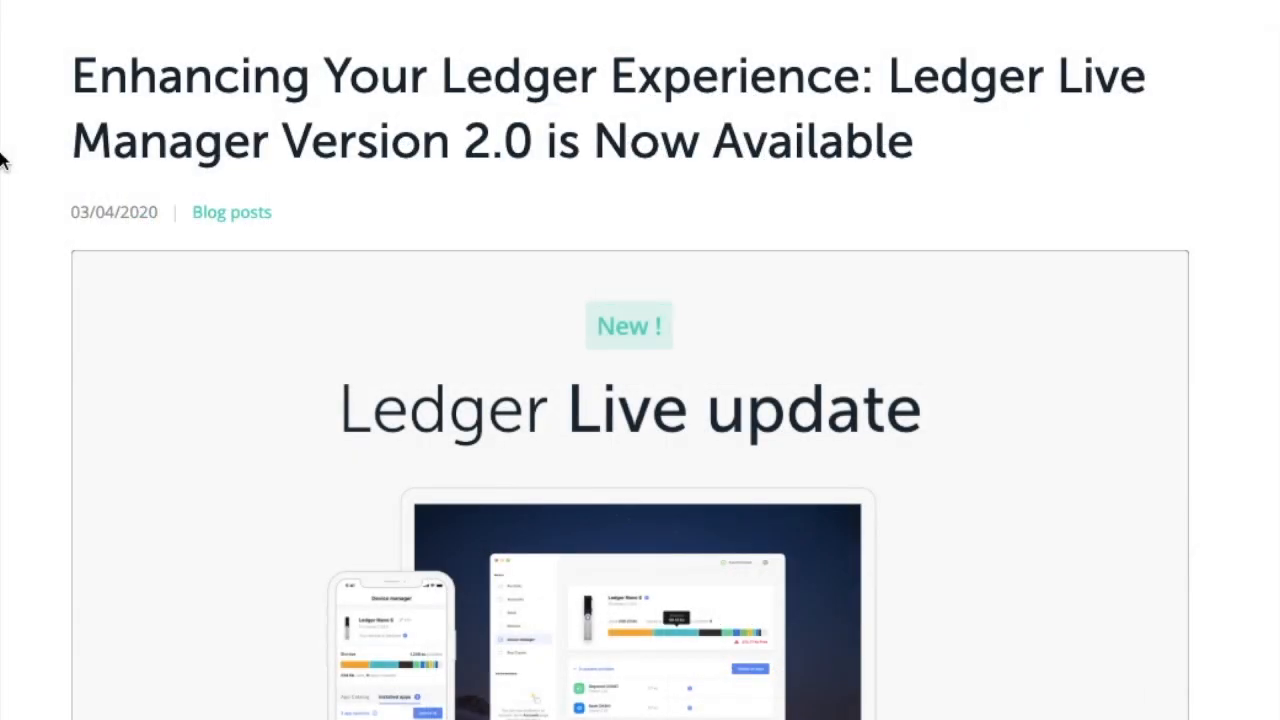
pyautogui.scroll(-3)
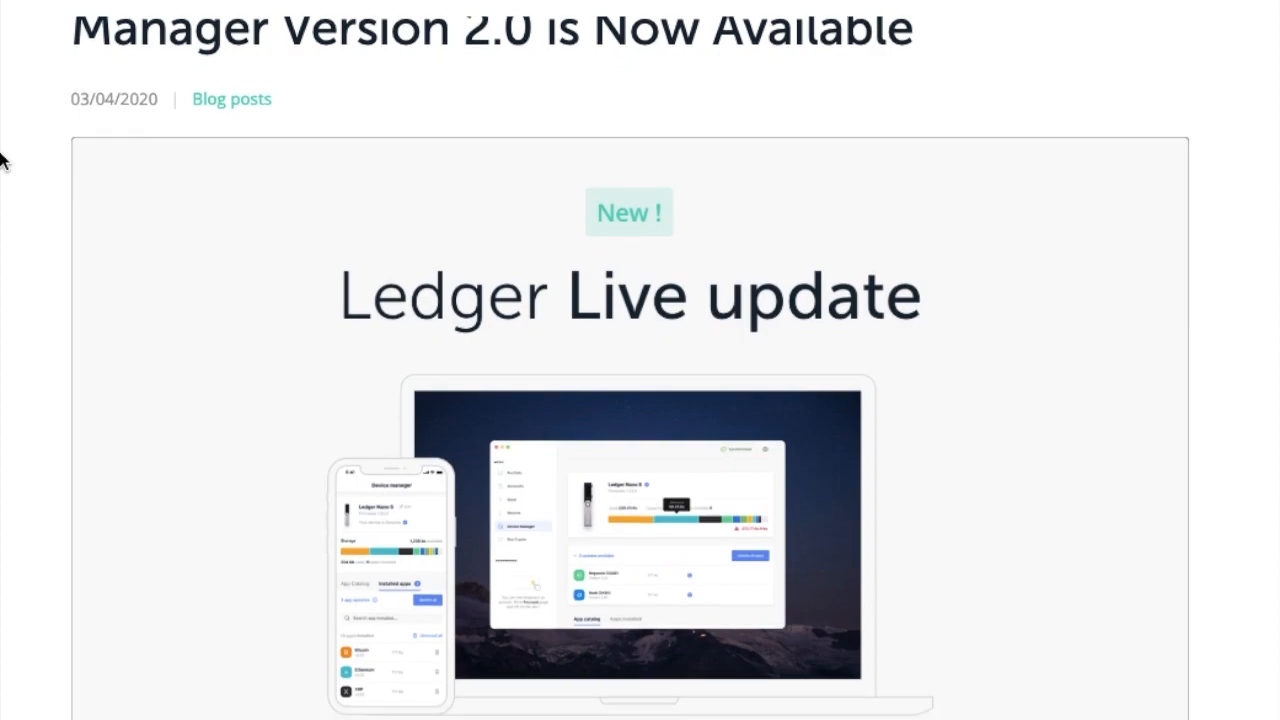
pyautogui.scroll(-3)
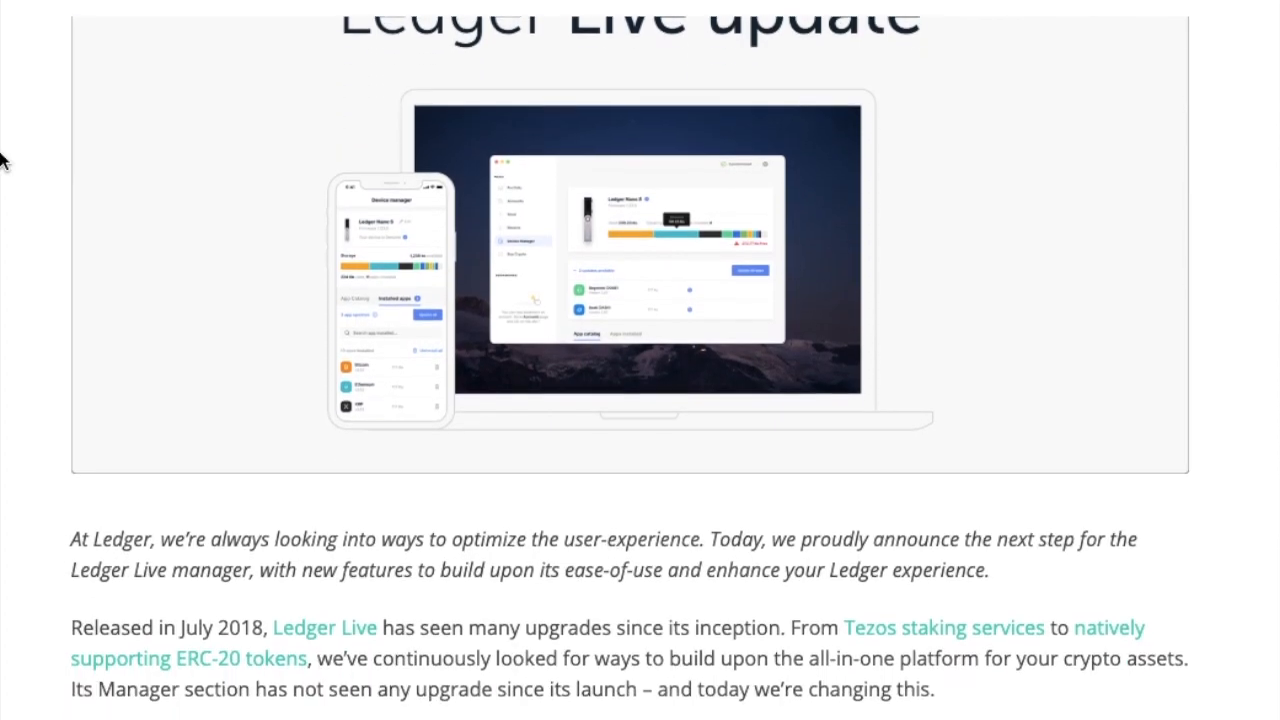
pyautogui.scroll(-3)
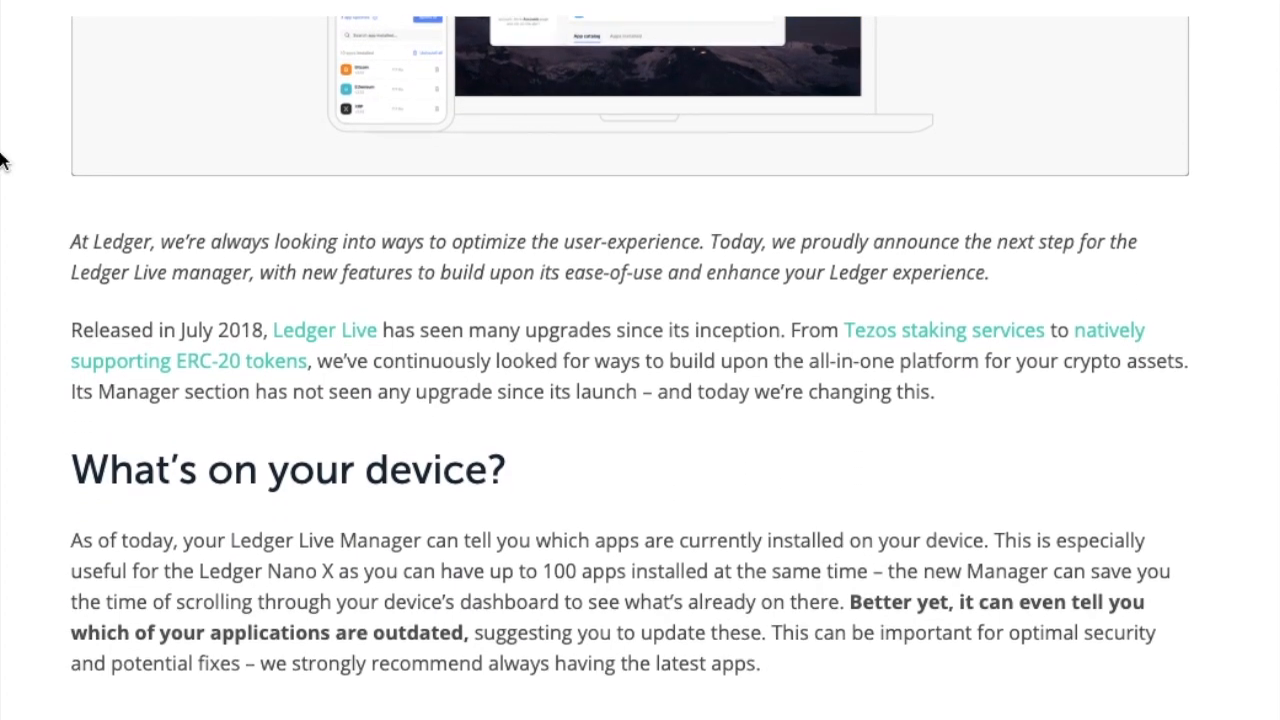
pyautogui.scroll(-3)
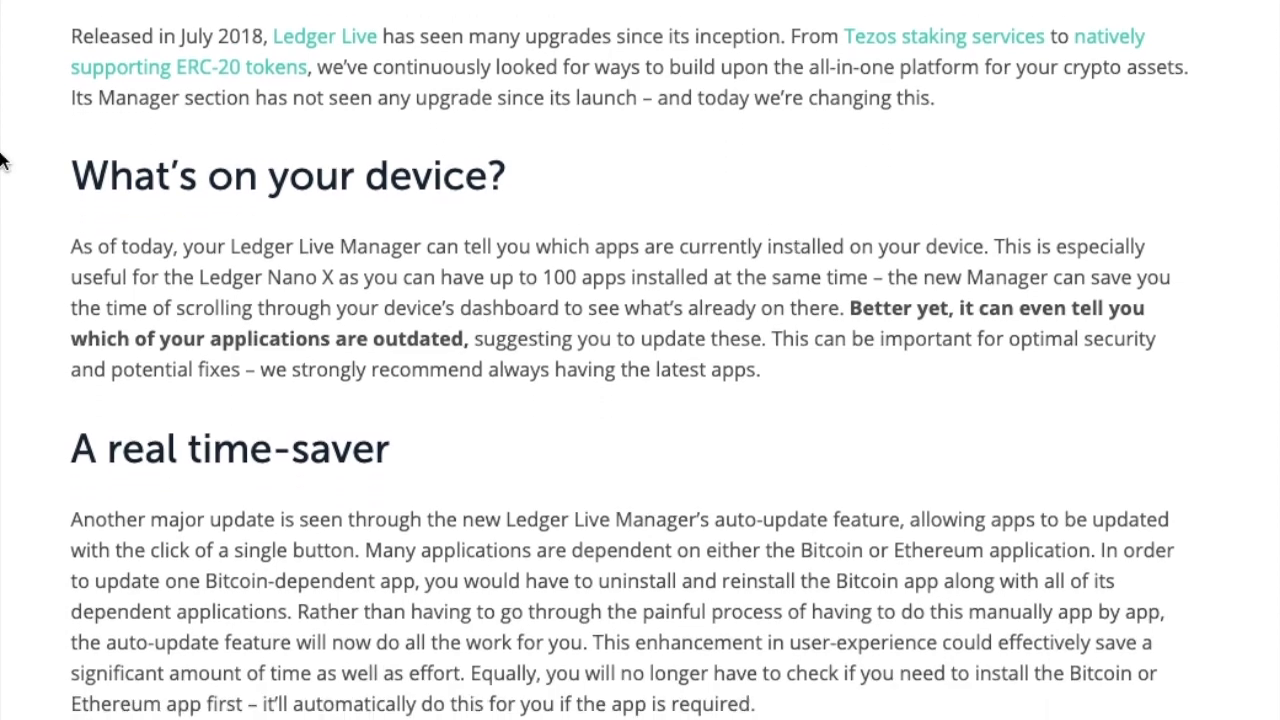
pyautogui.scroll(-3)
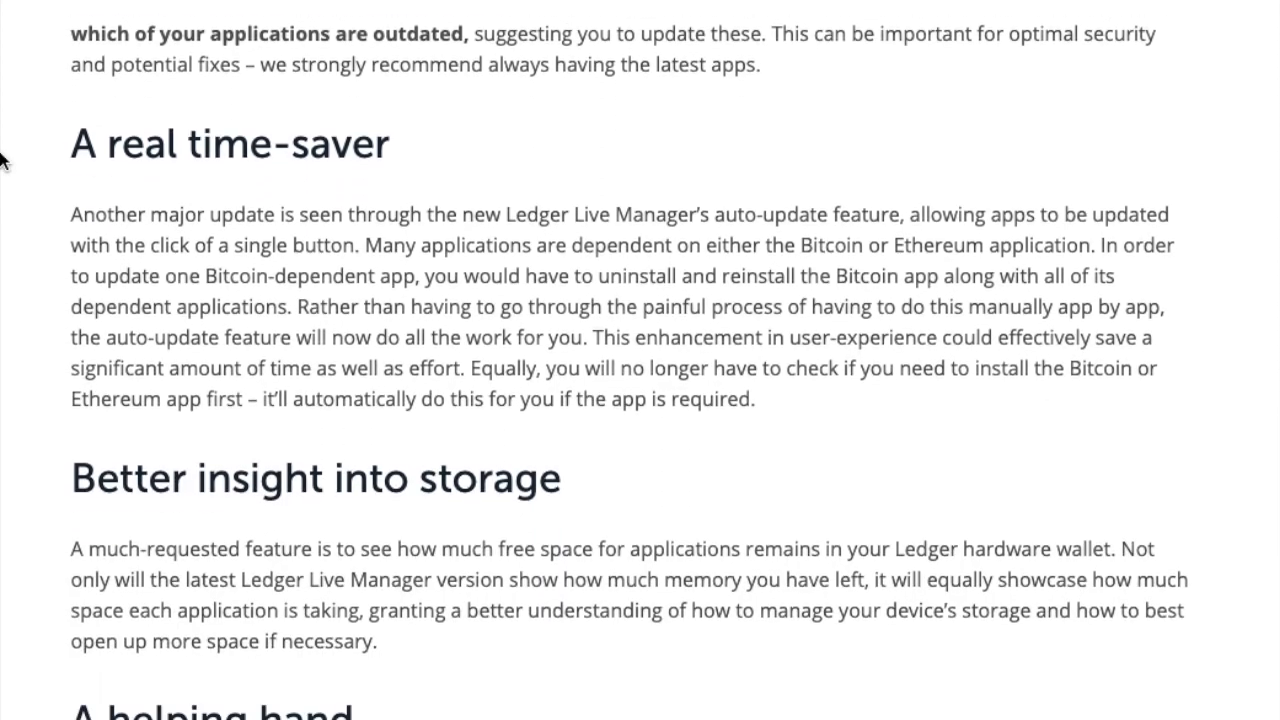
pyautogui.scroll(-3)
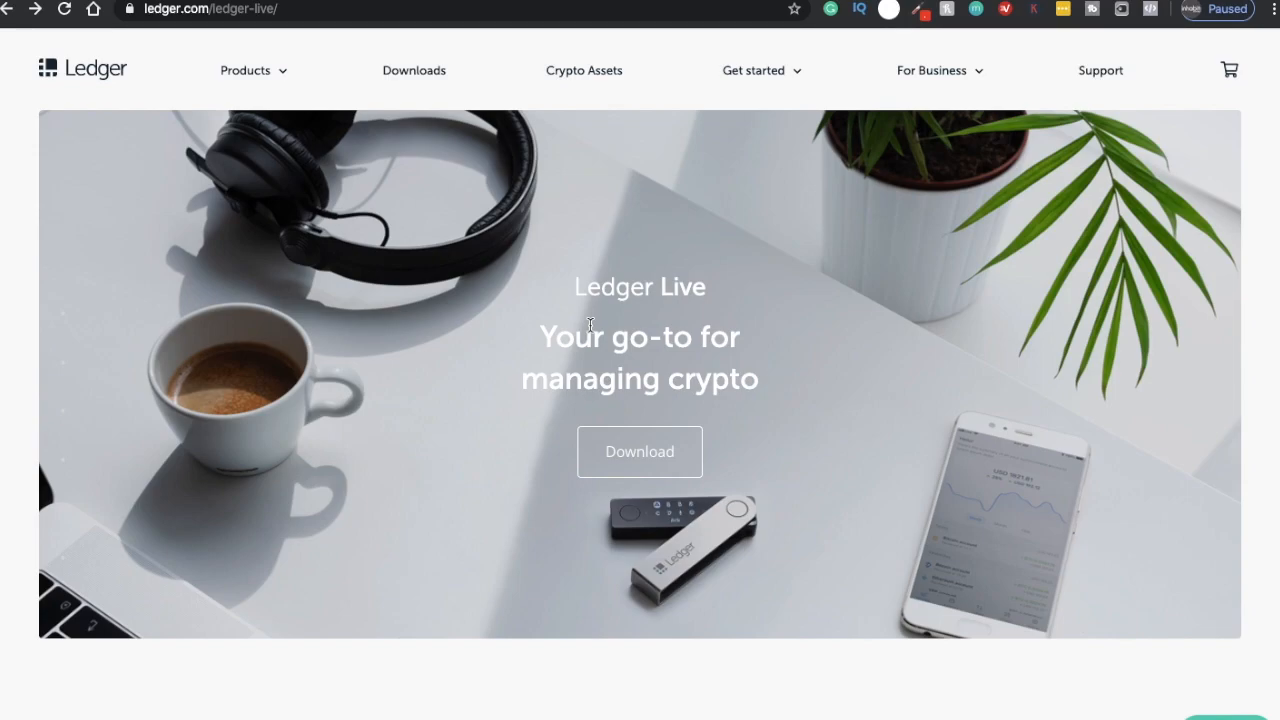
pyautogui.moveTo(696, 488)
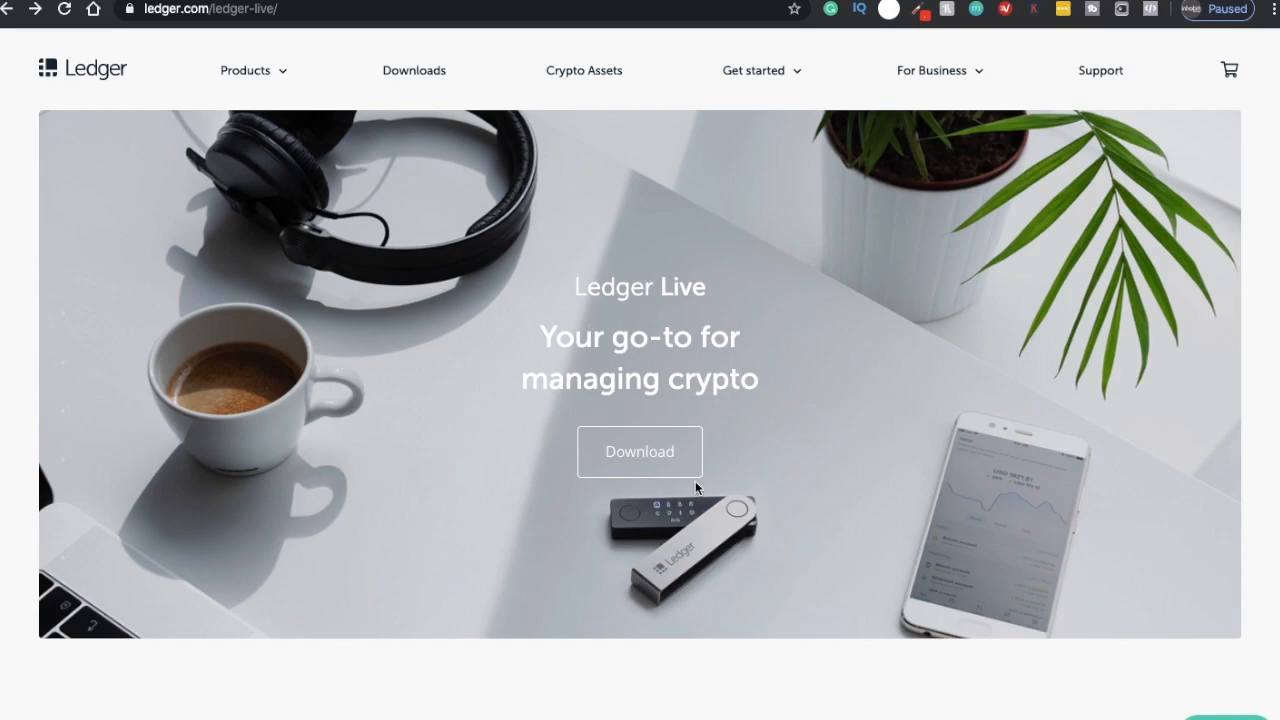
# Download the Mac version of Ledger Live from the Ledger Live download page's app dropdown.
pyautogui.click(640, 452)
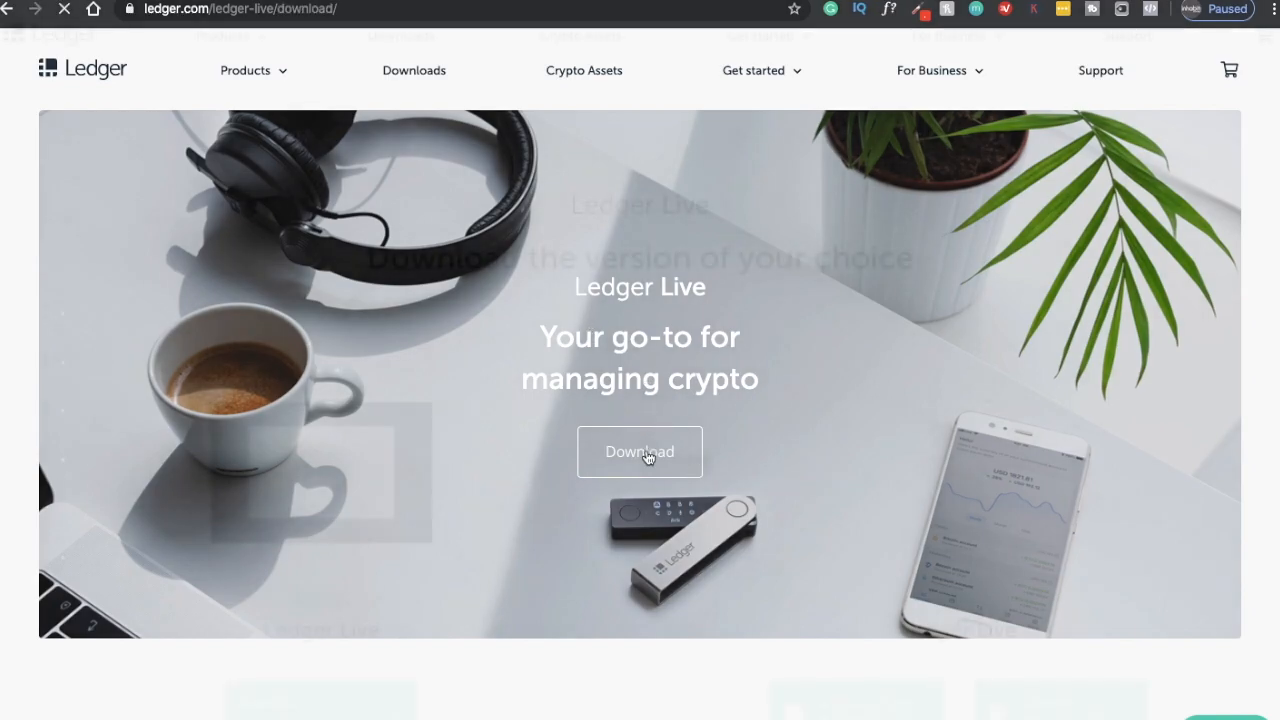
pyautogui.click(640, 452)
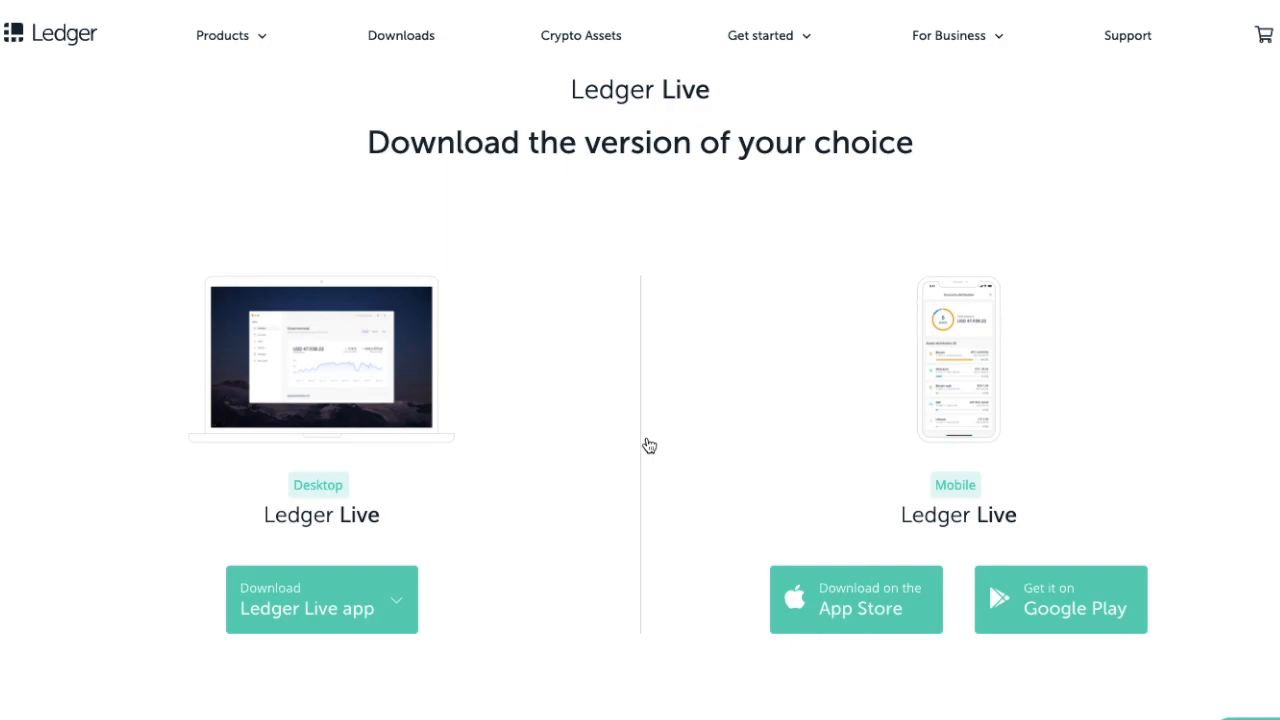
pyautogui.moveTo(456, 312)
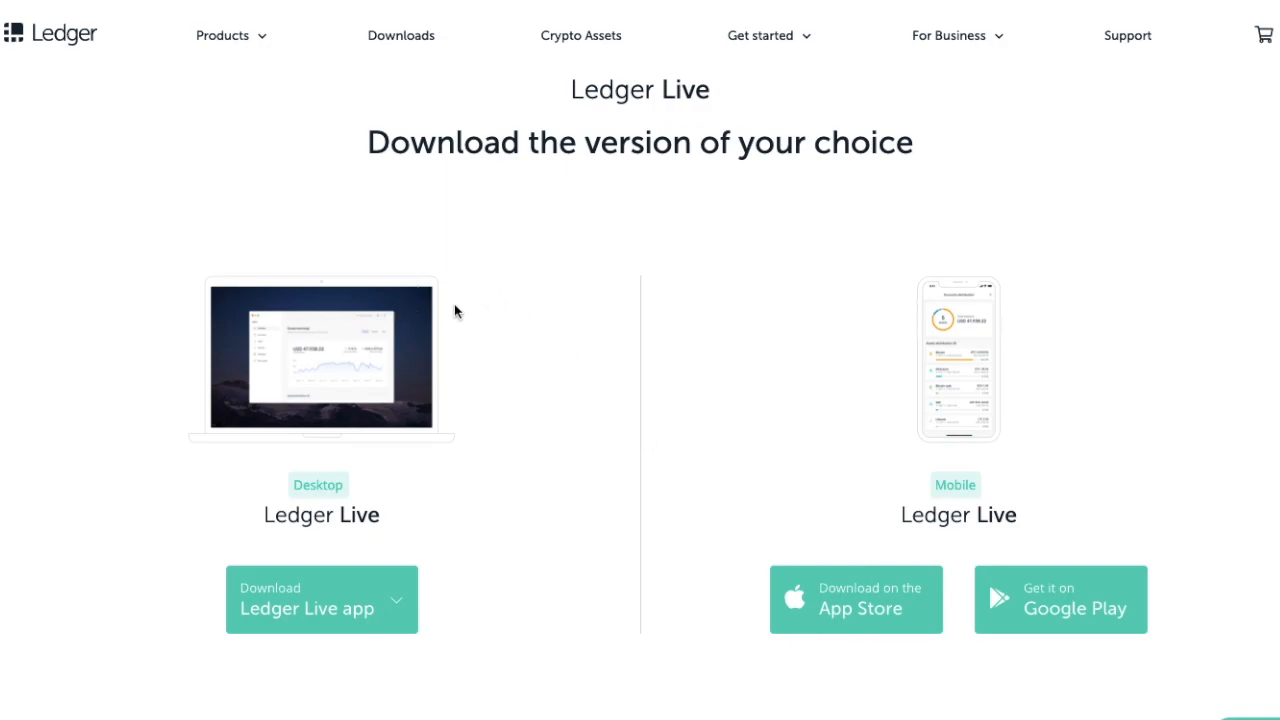
pyautogui.moveTo(406, 654)
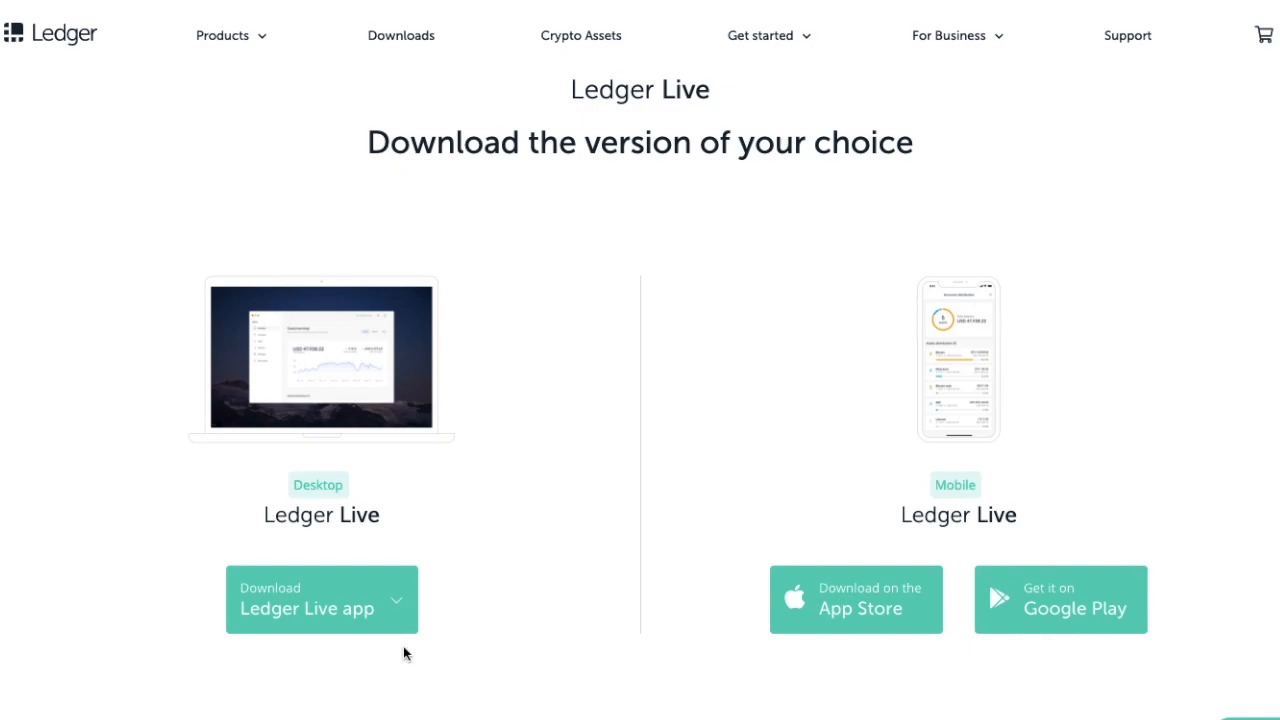
pyautogui.click(320, 600)
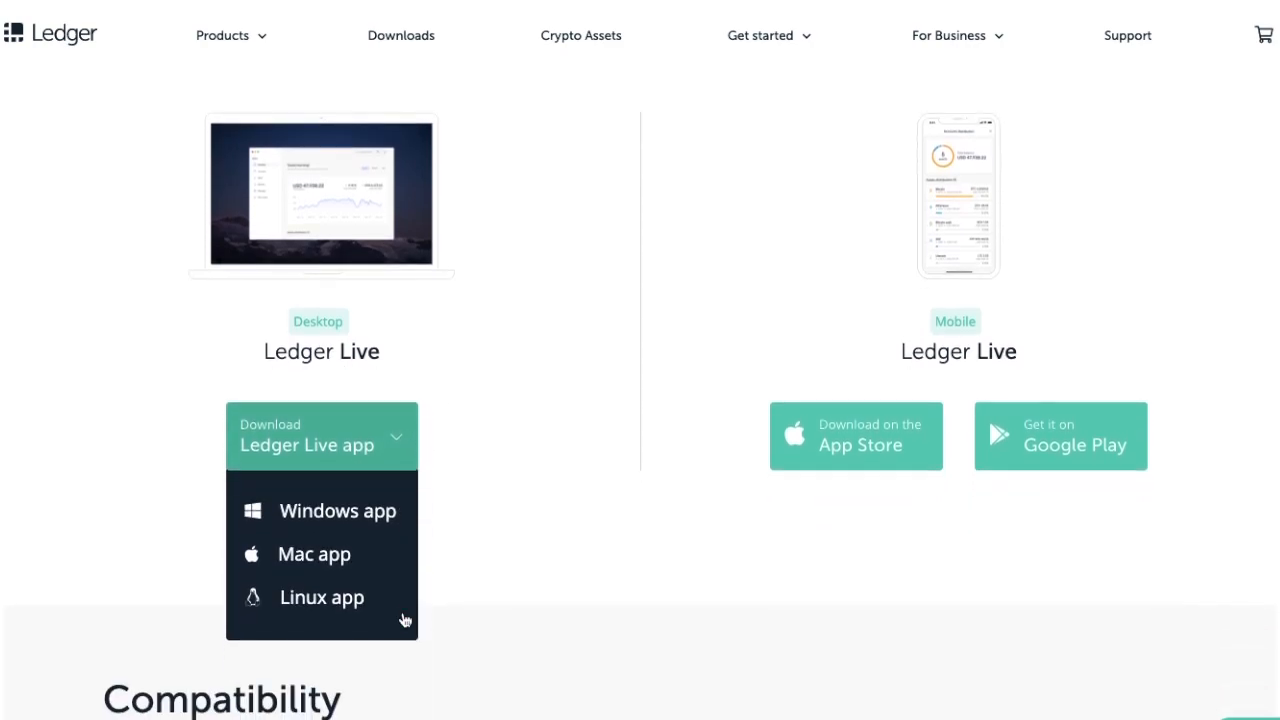
pyautogui.moveTo(404, 618)
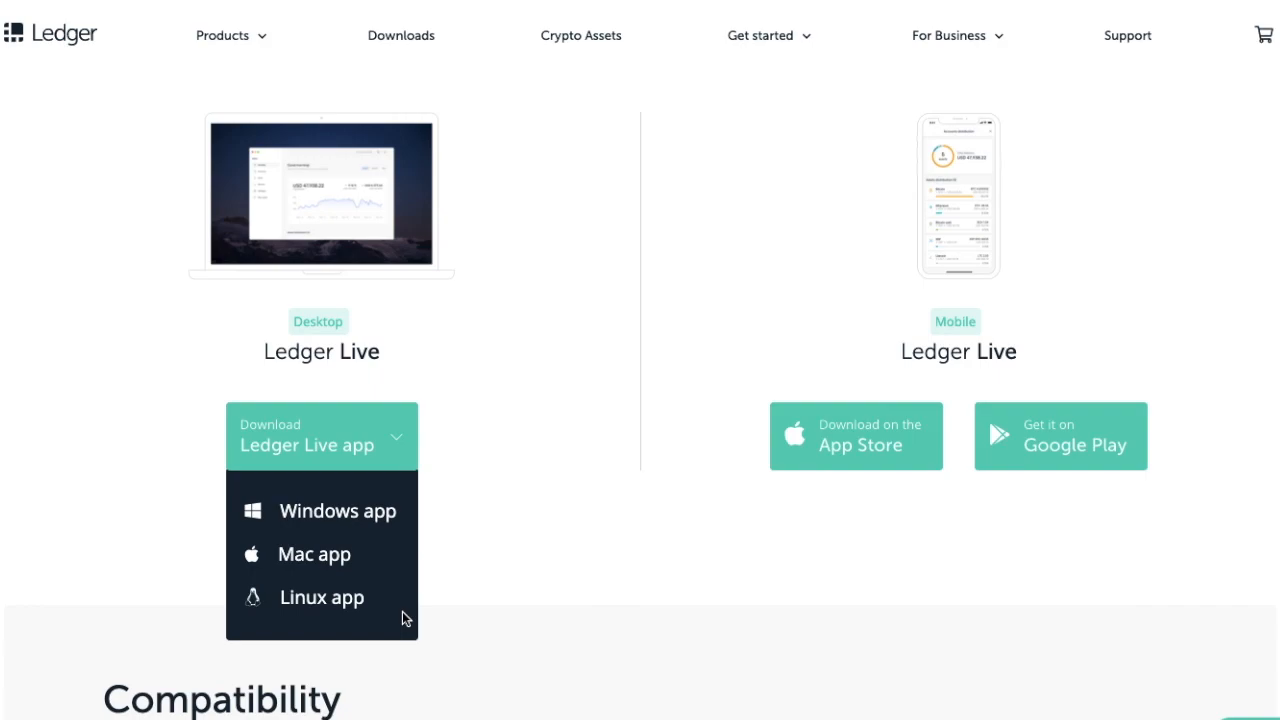
pyautogui.moveTo(948, 518)
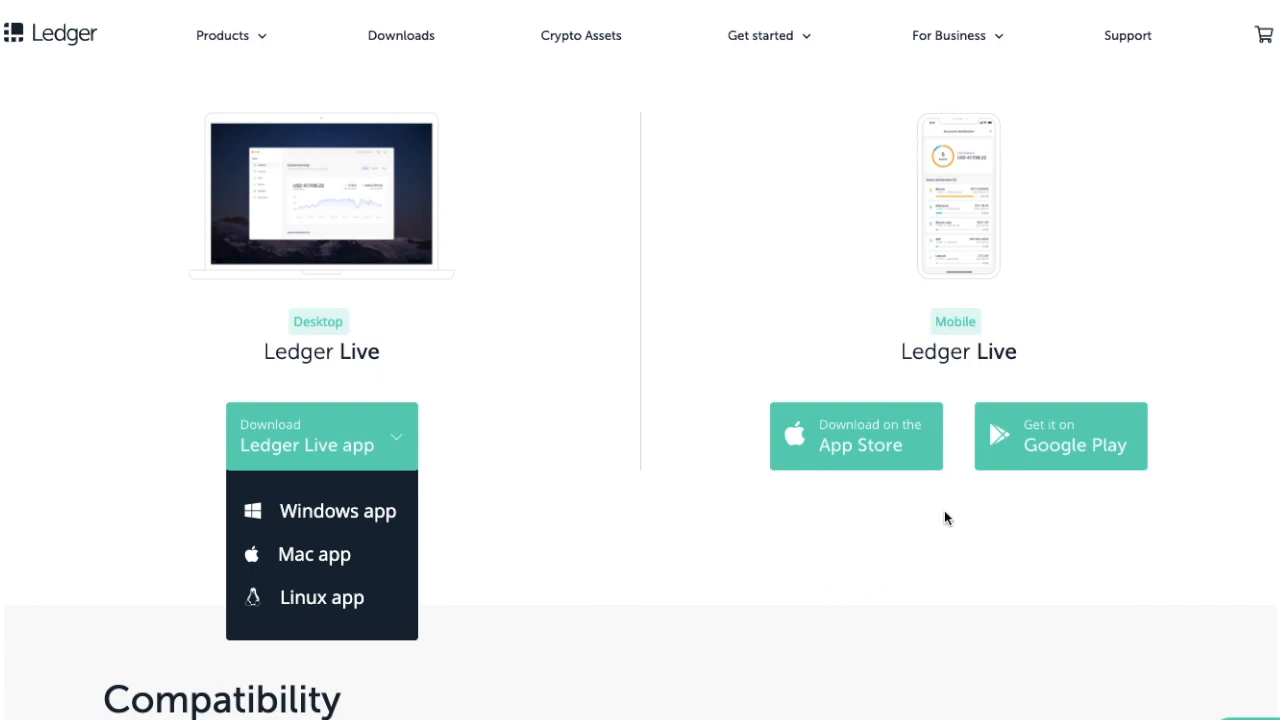
pyautogui.moveTo(1096, 340)
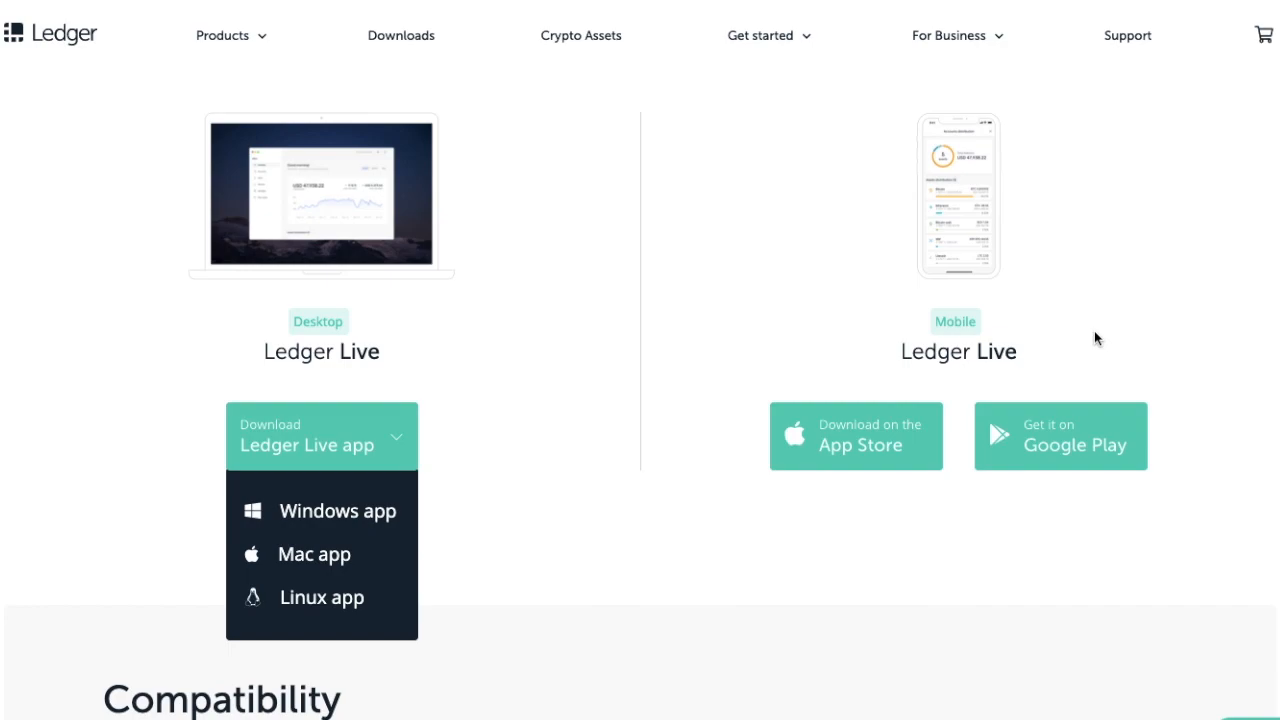
pyautogui.moveTo(332, 560)
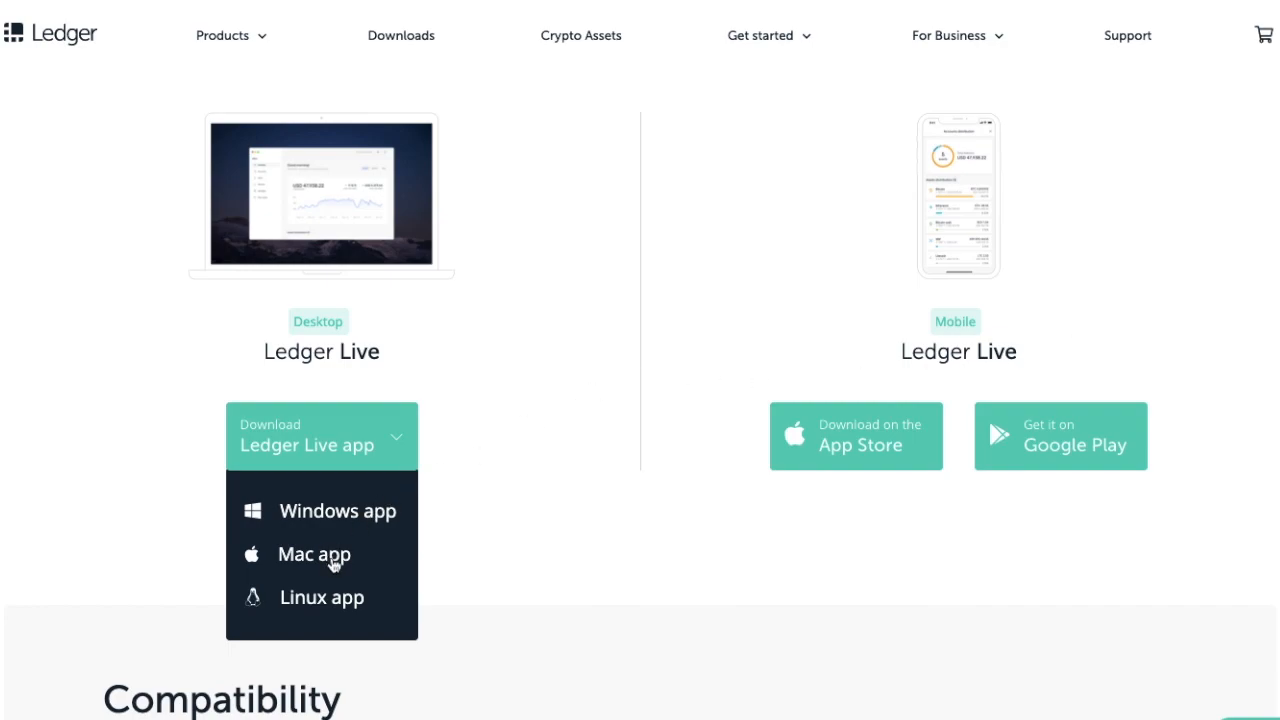
pyautogui.click(312, 554)
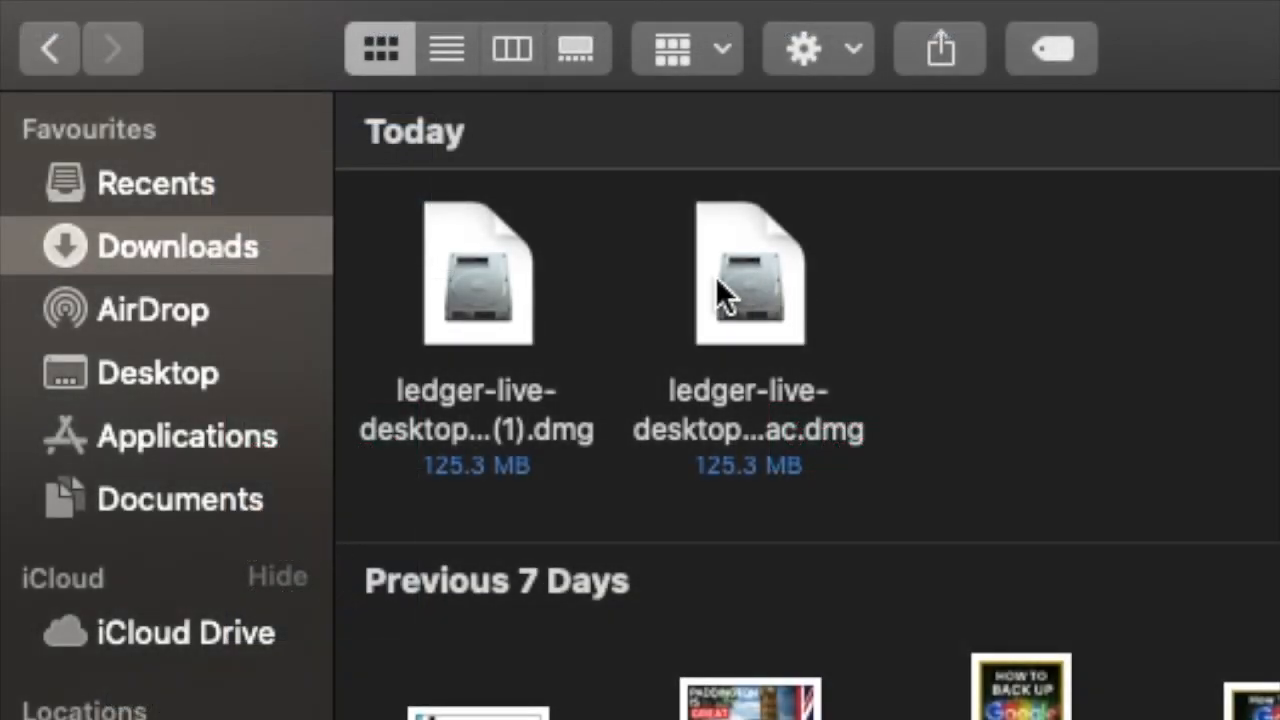
# Mount the ledger-live-desktop .dmg from Downloads and drag Ledger Live into Applications.
pyautogui.click(748, 276)
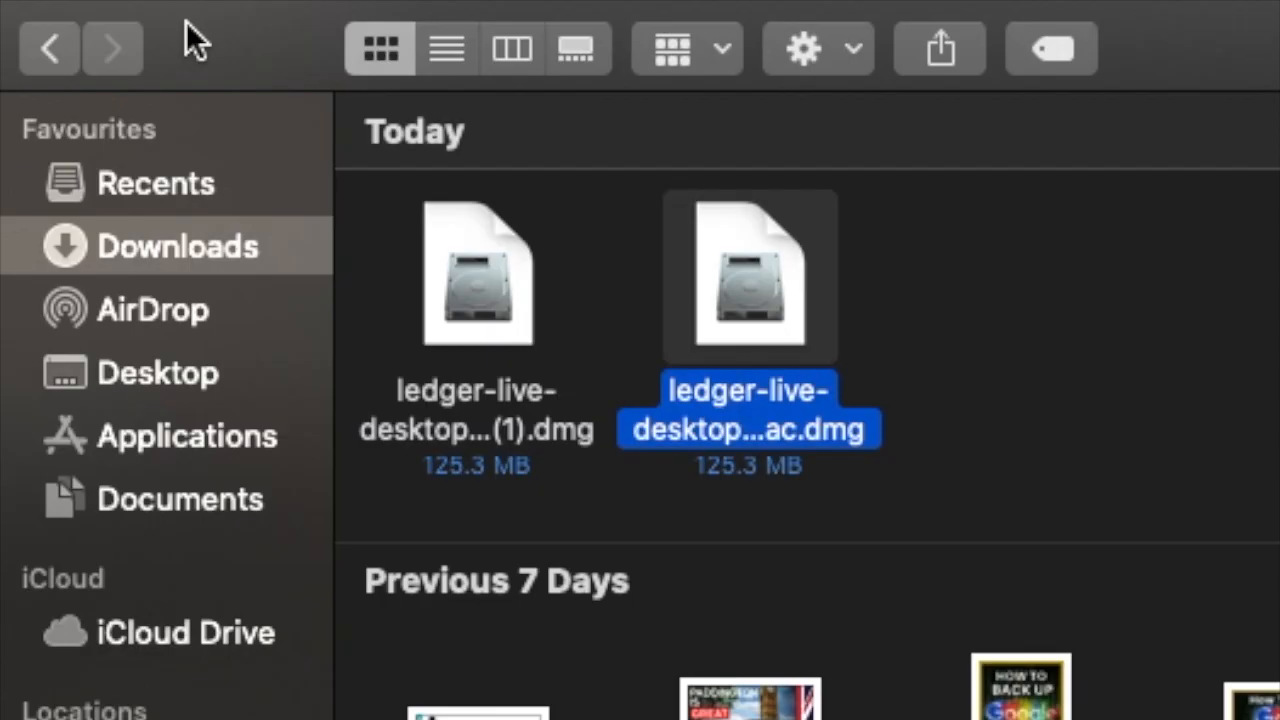
pyautogui.doubleClick(748, 276)
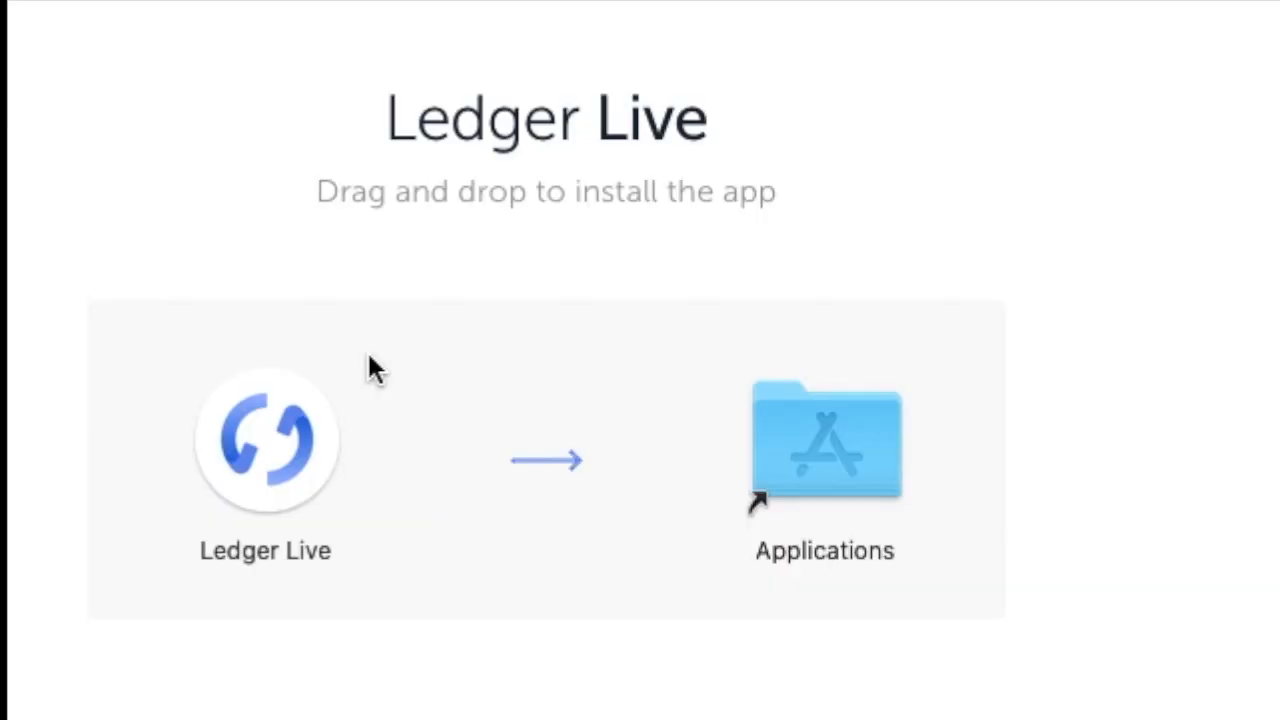
pyautogui.moveTo(264, 440); pyautogui.dragTo(528, 440)
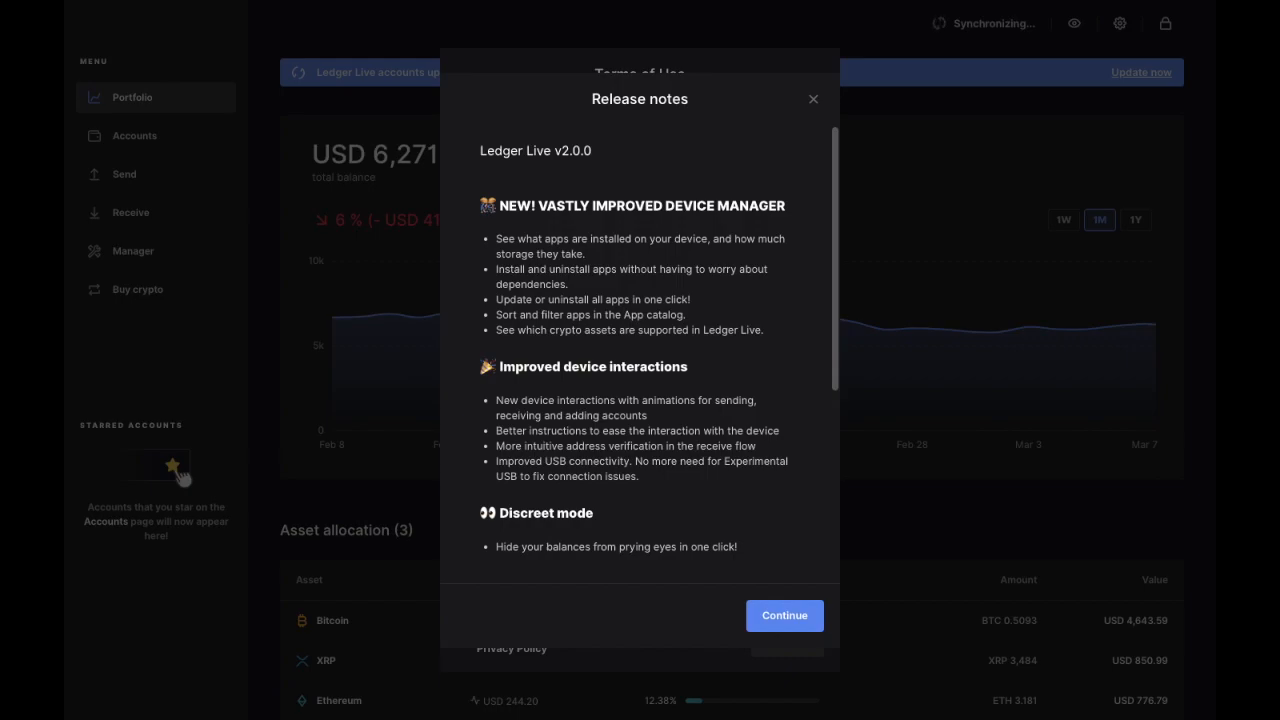
# Continue past the v2.0.0 release notes and agree to the Terms of Use.
pyautogui.scroll(-3)
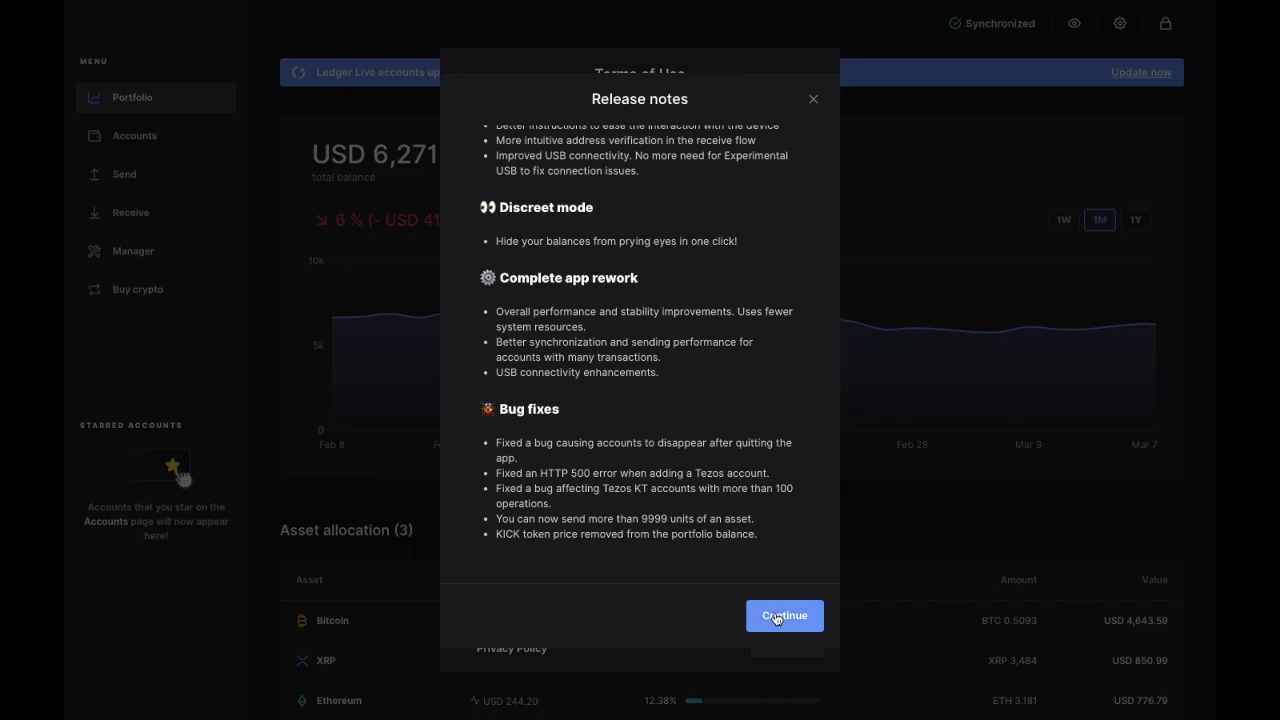
pyautogui.click(784, 616)
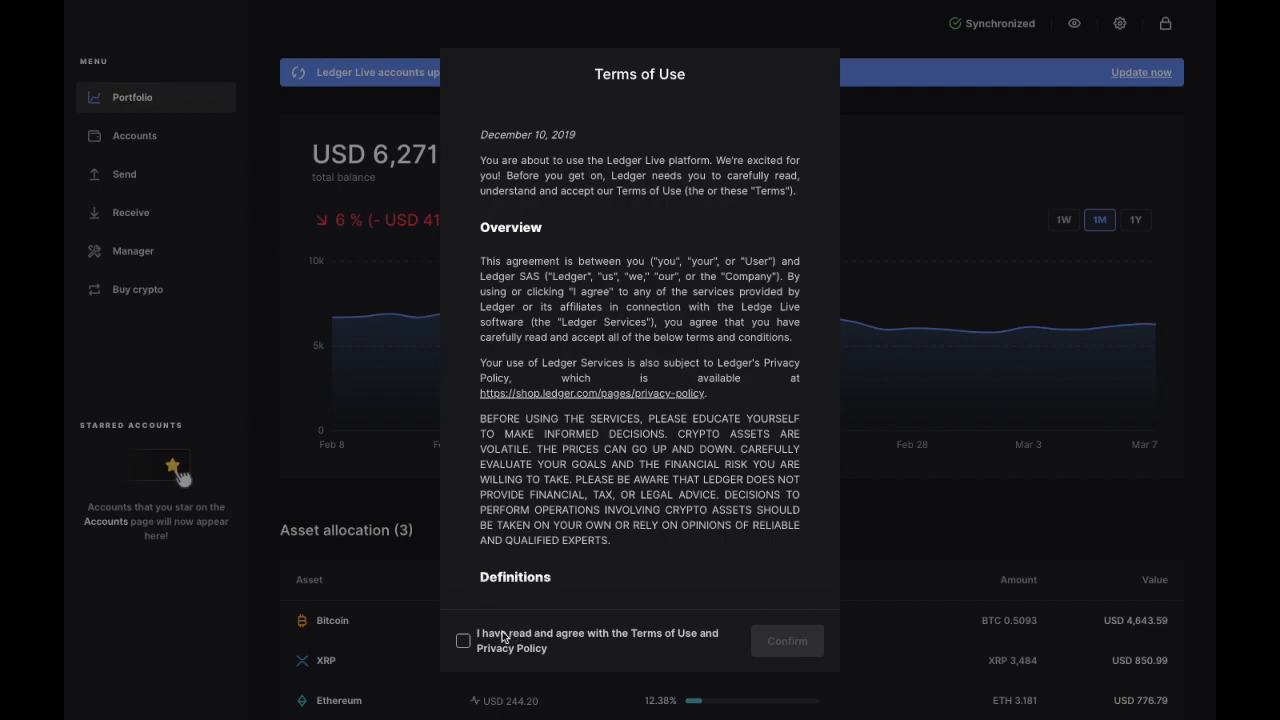
pyautogui.click(132, 250)
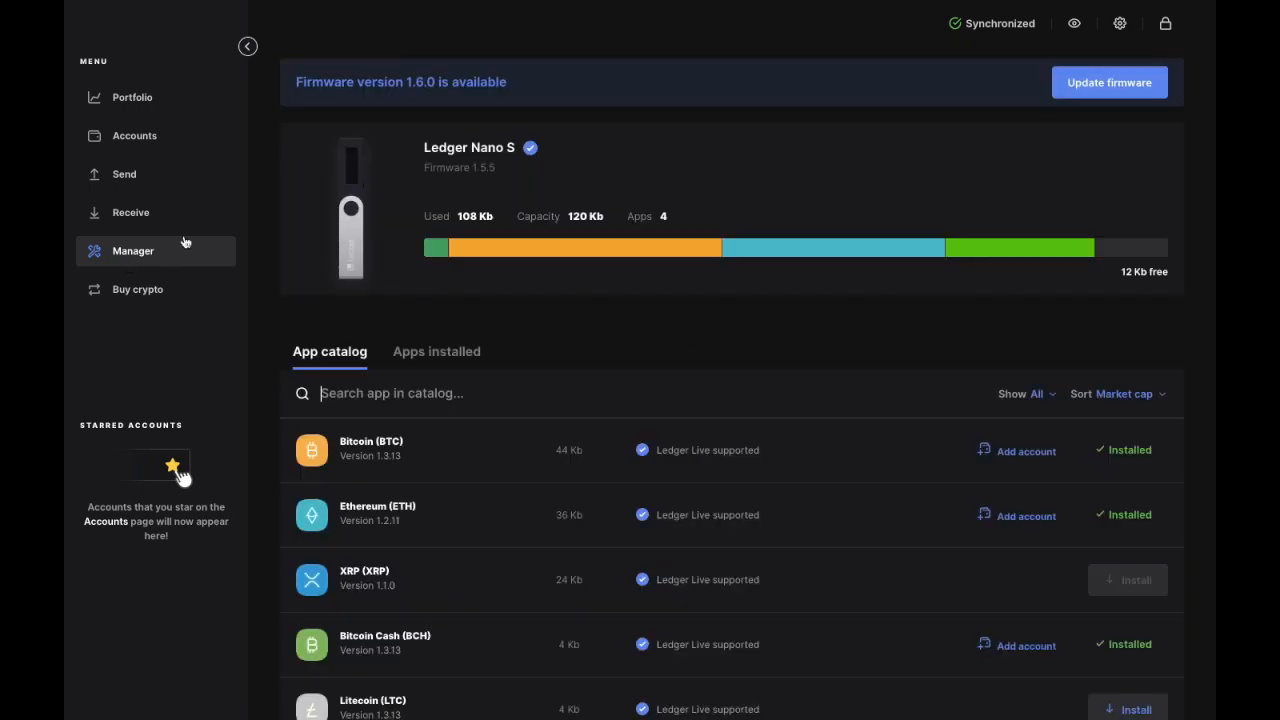
# Show the Apps installed list: Bitcoin, Bitcoin Cash, Ethereum and NEO on the Nano S.
pyautogui.click(436, 352)
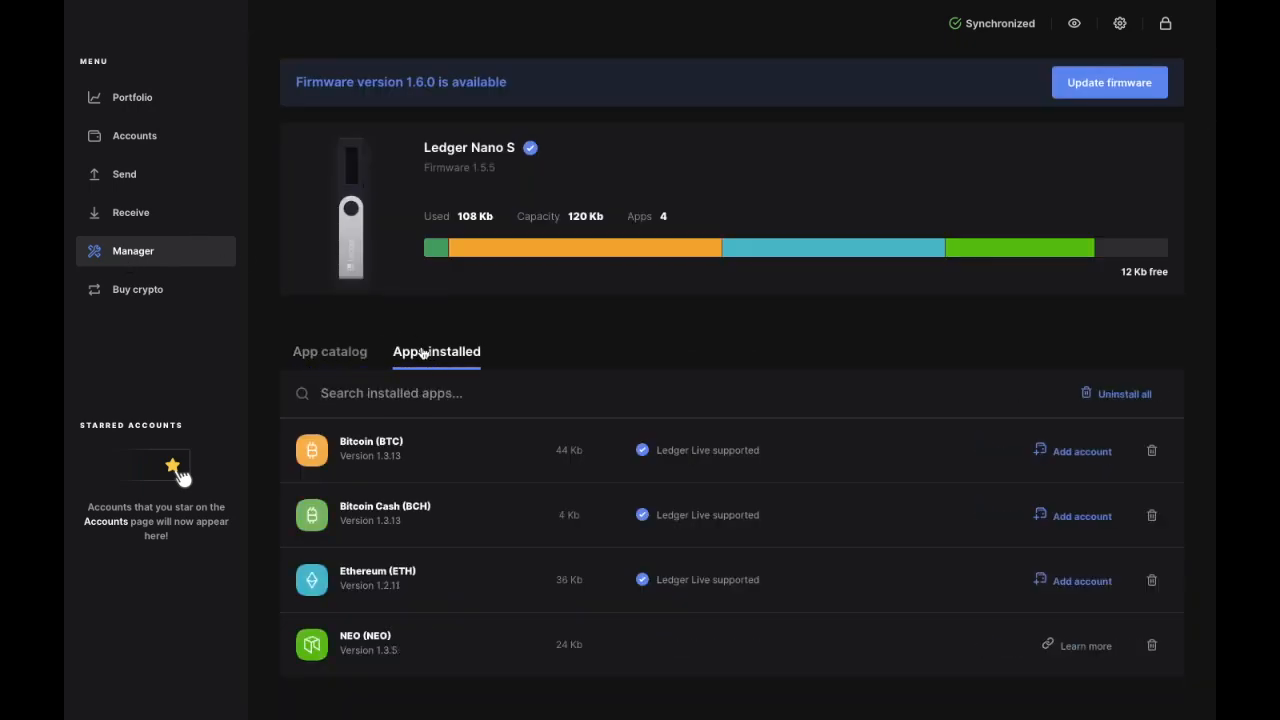
pyautogui.moveTo(490, 428)
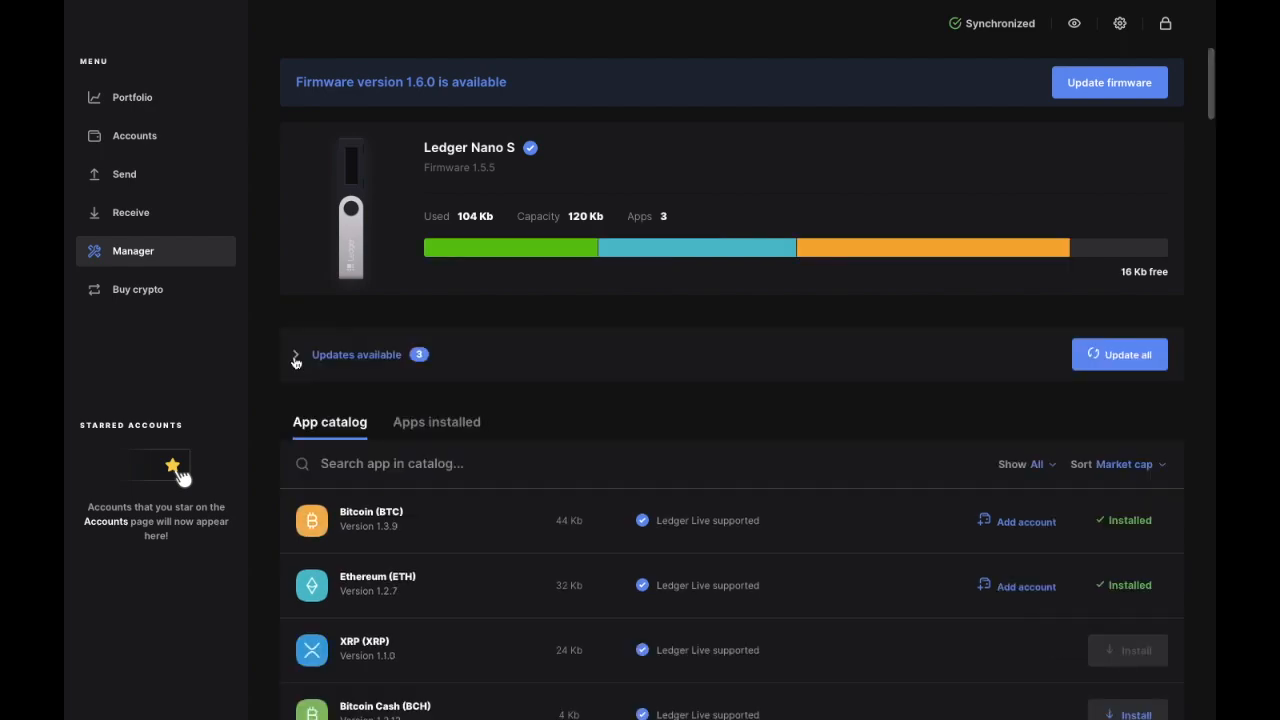
# Expand the Updates available banner and update NEO, Ethereum and Bitcoin all at once.
pyautogui.click(296, 356)
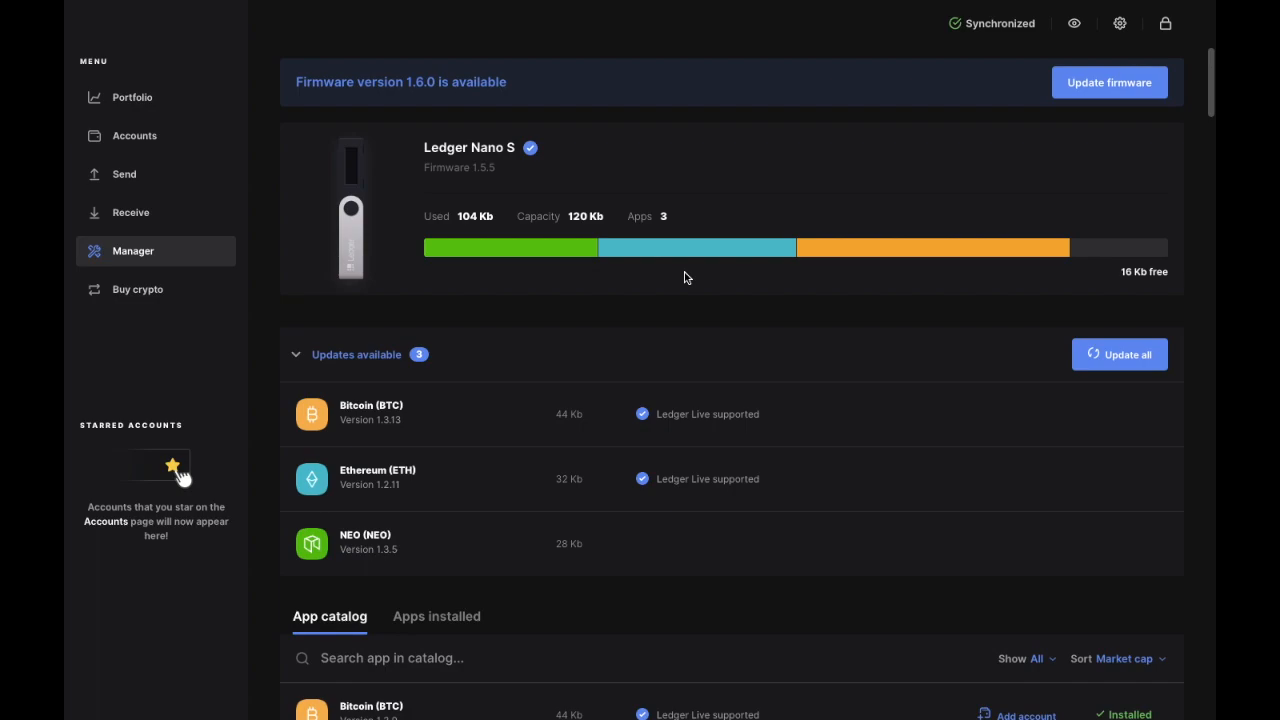
pyautogui.click(1120, 354)
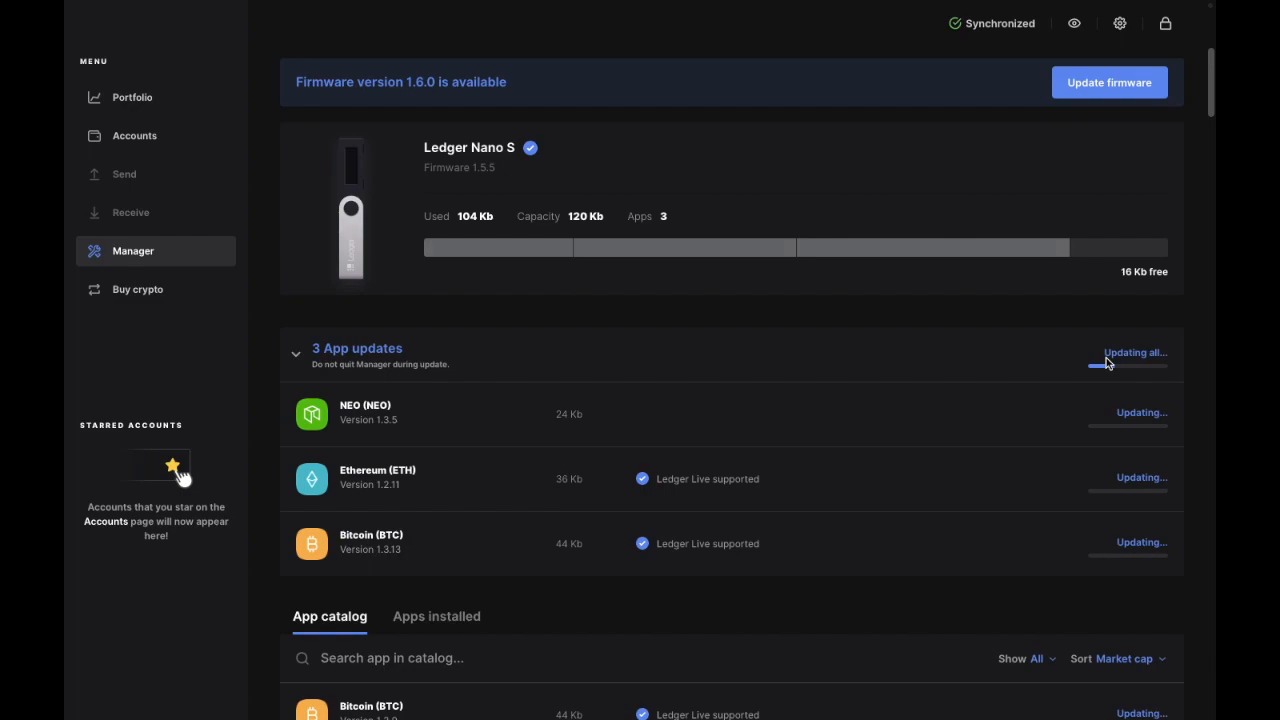
# Scroll the App catalog down to the storage bar showing the four installed apps' sizes.
pyautogui.scroll(-3)
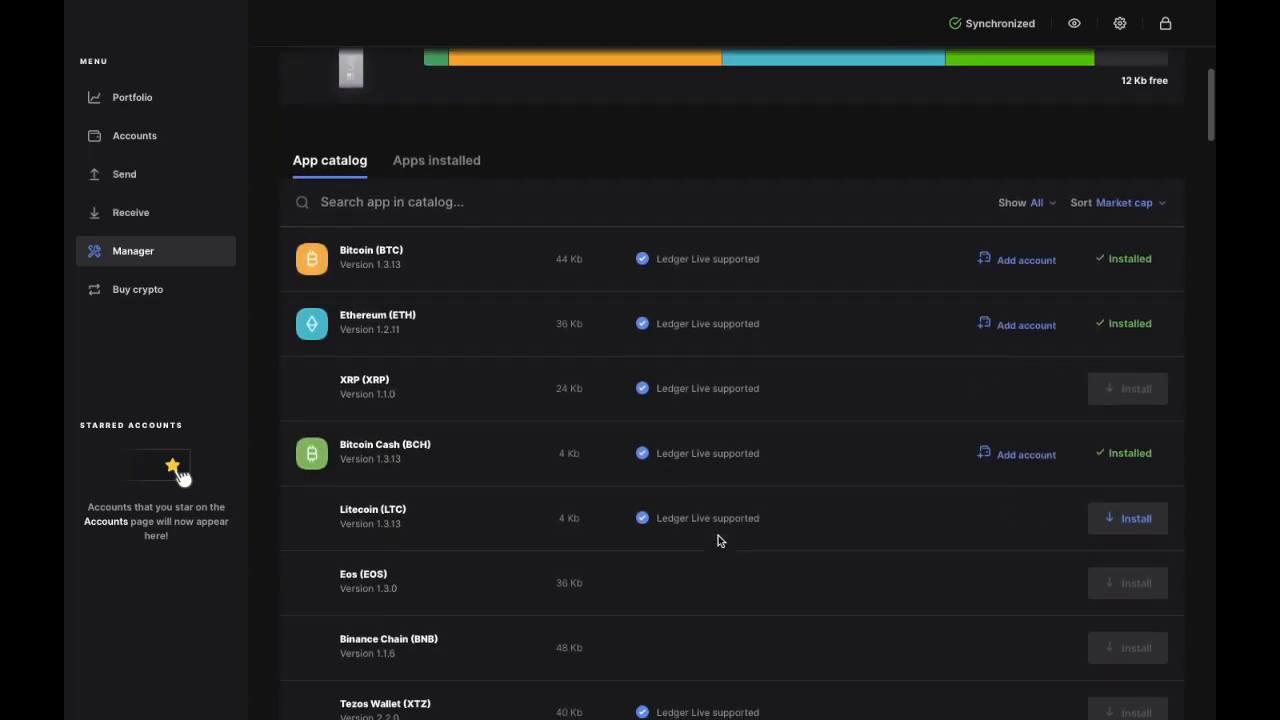
pyautogui.scroll(-3)
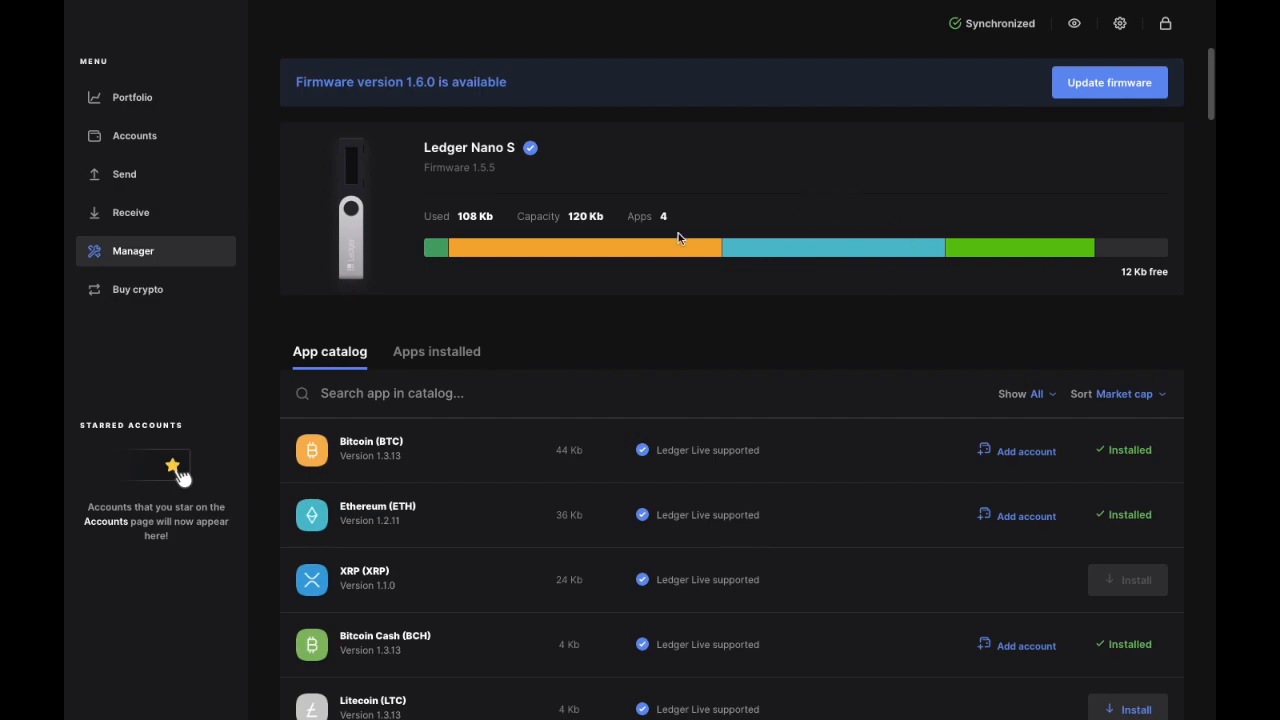
pyautogui.moveTo(418, 272)
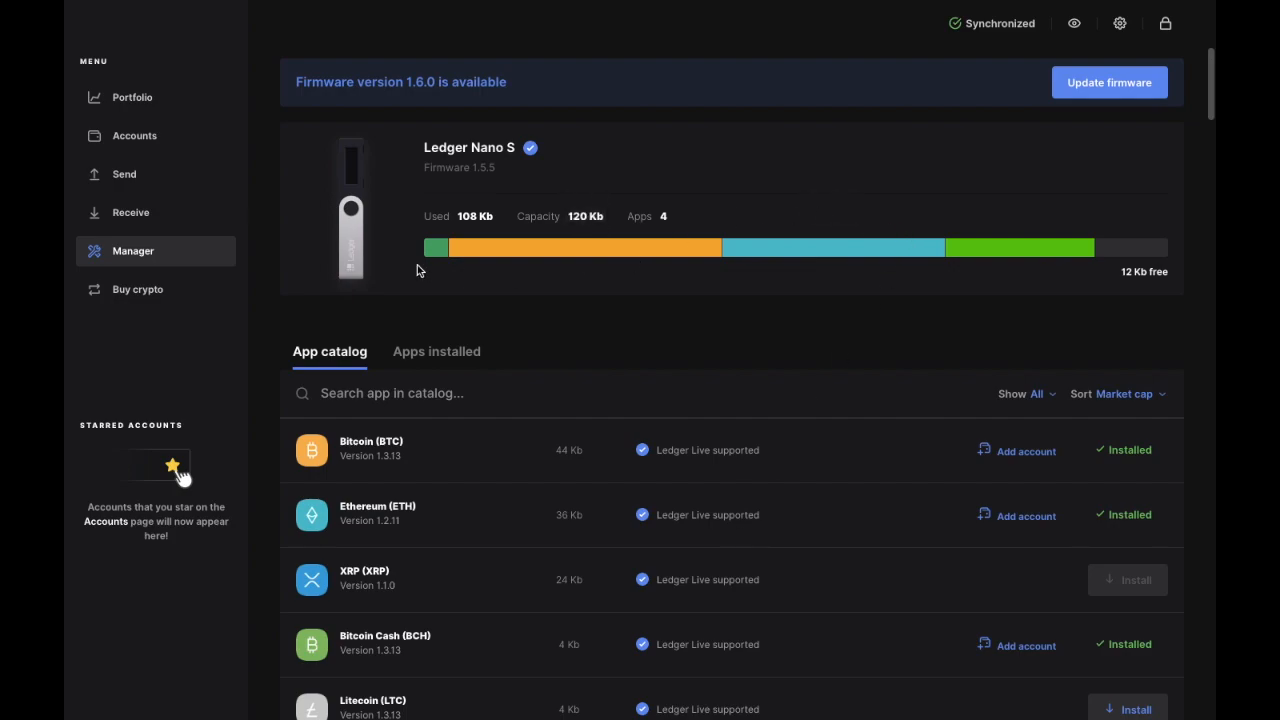
pyautogui.moveTo(620, 238)
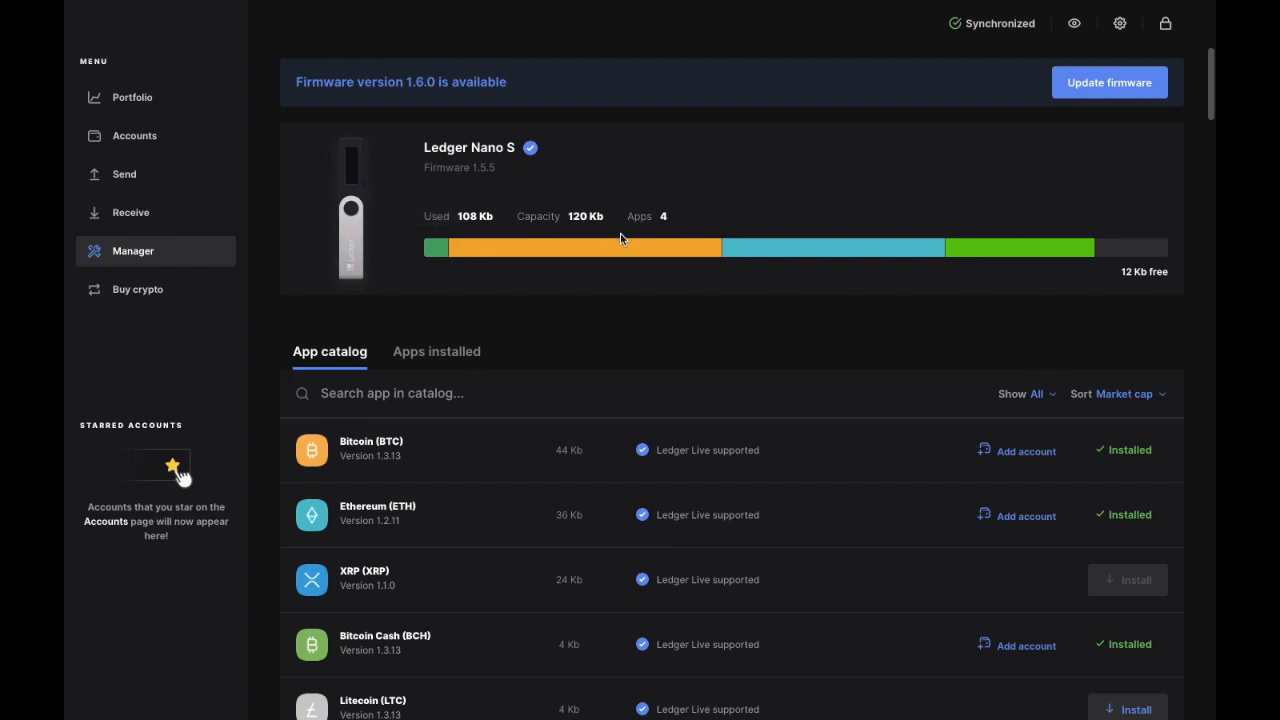
pyautogui.moveTo(432, 248)
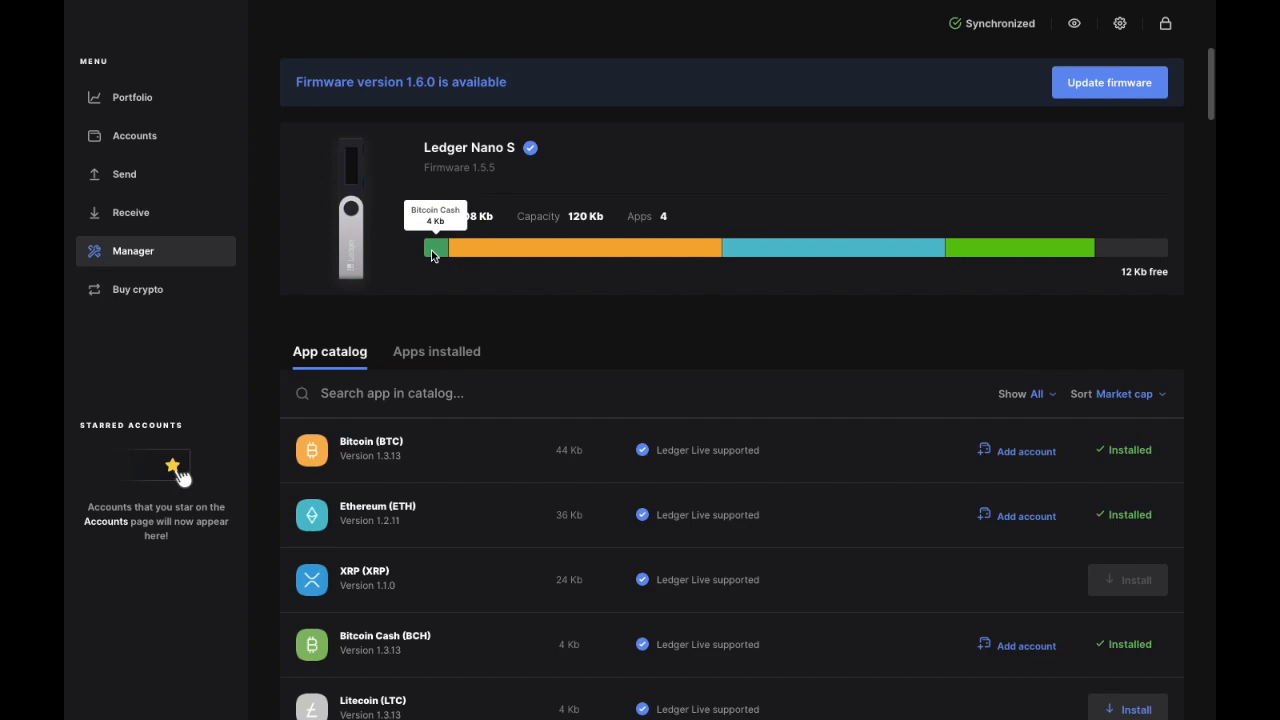
pyautogui.moveTo(588, 248)
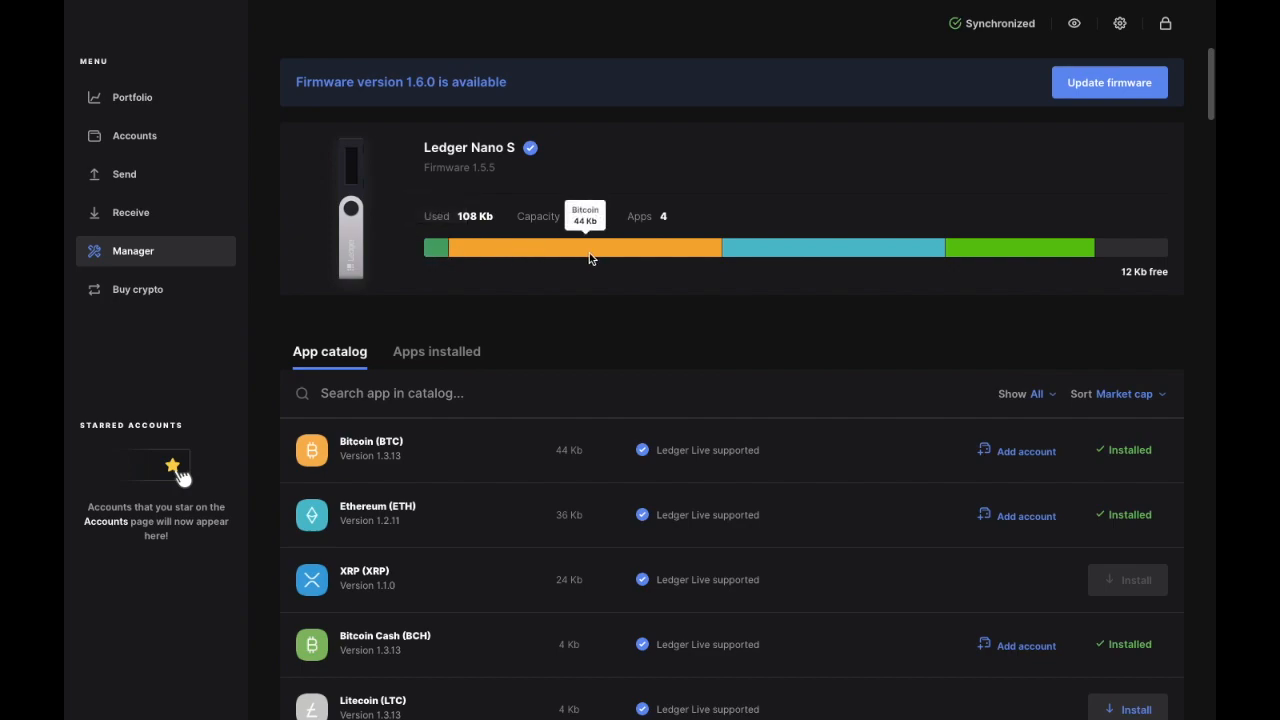
pyautogui.moveTo(704, 244)
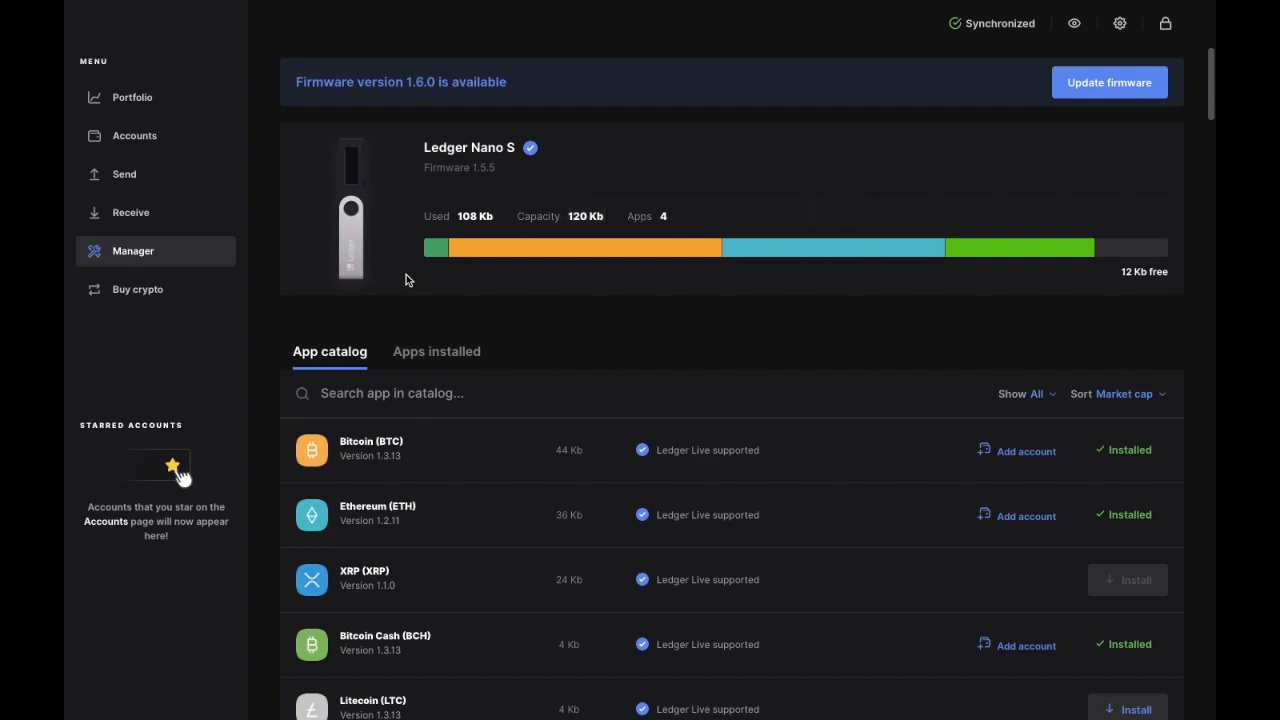
pyautogui.moveTo(440, 248)
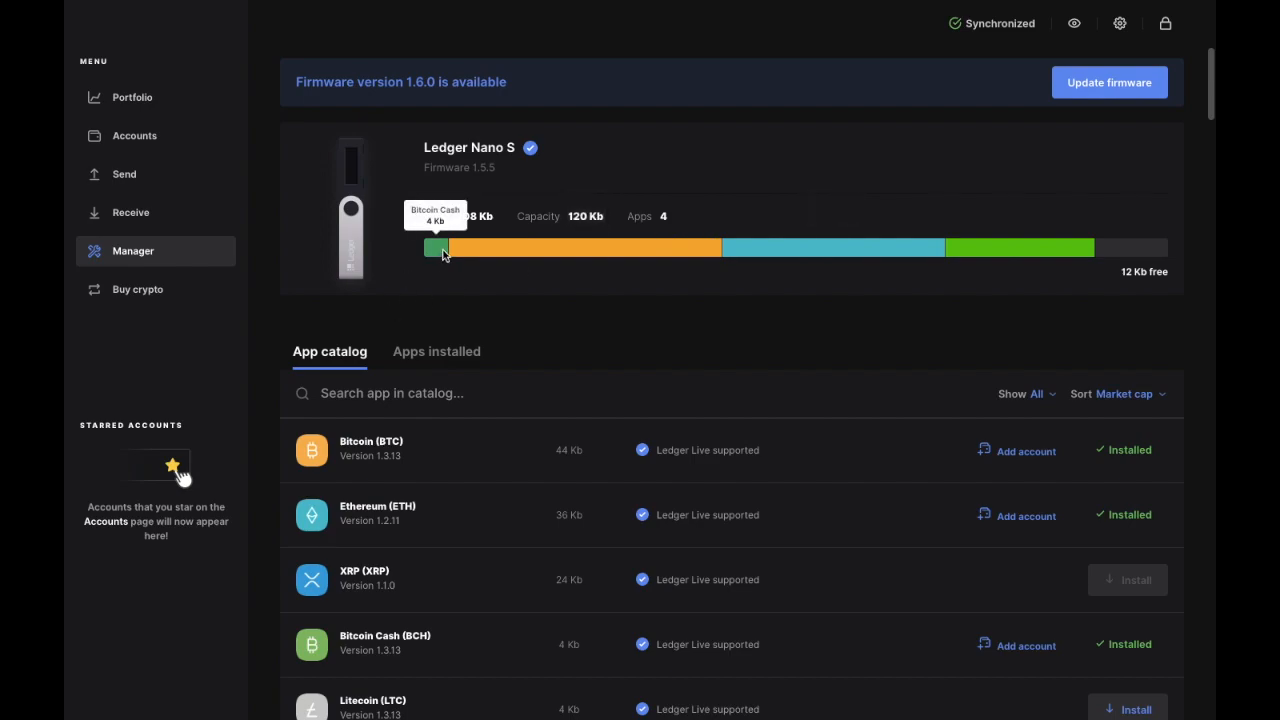
pyautogui.scroll(-3)
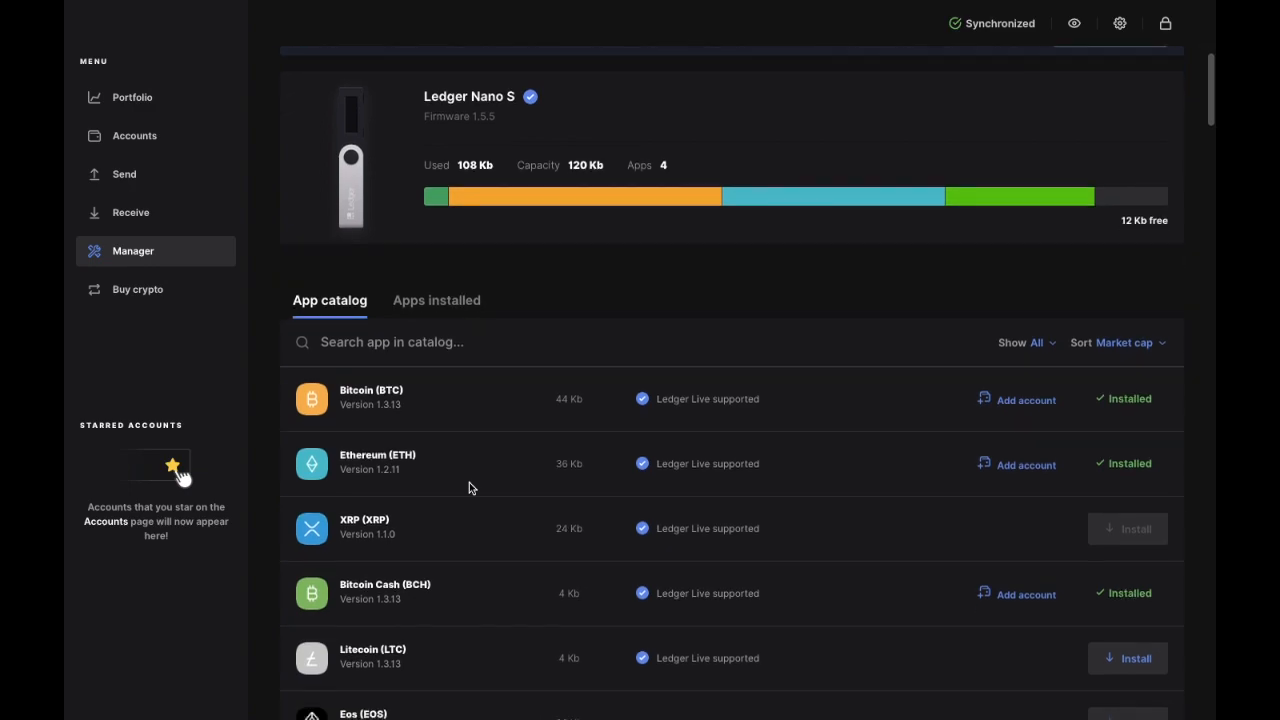
pyautogui.scroll(-3)
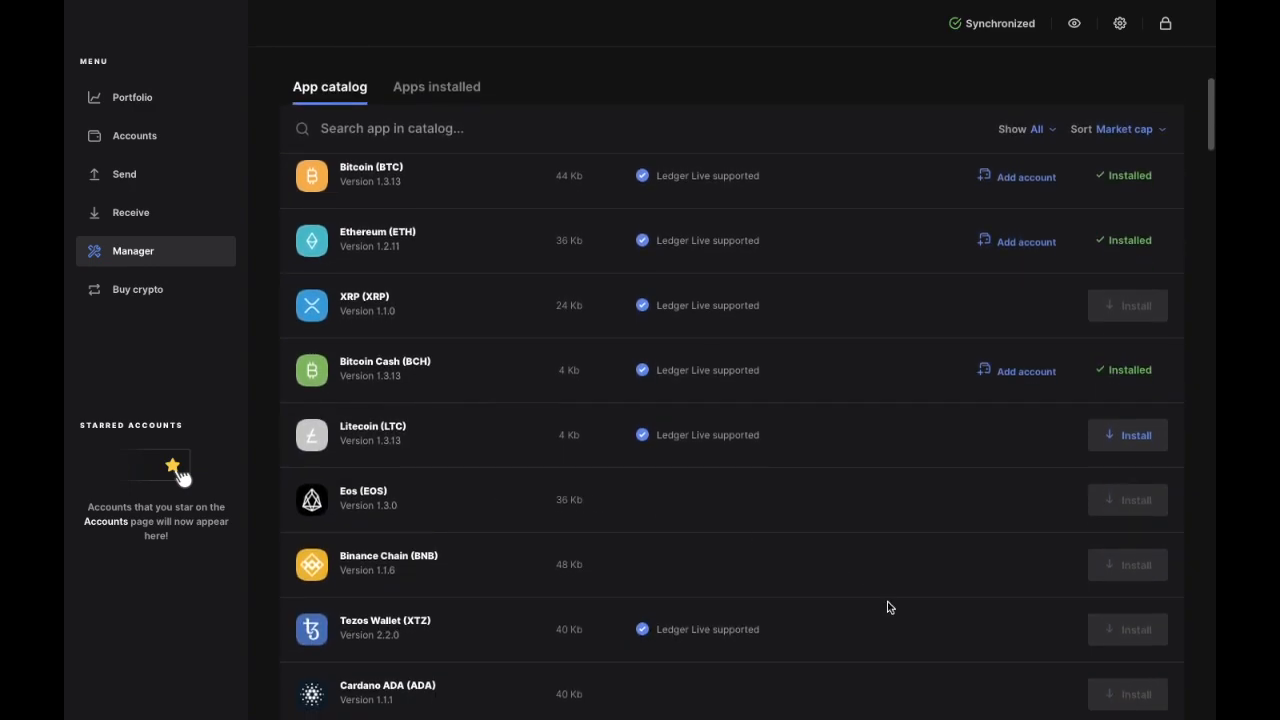
pyautogui.moveTo(1024, 184)
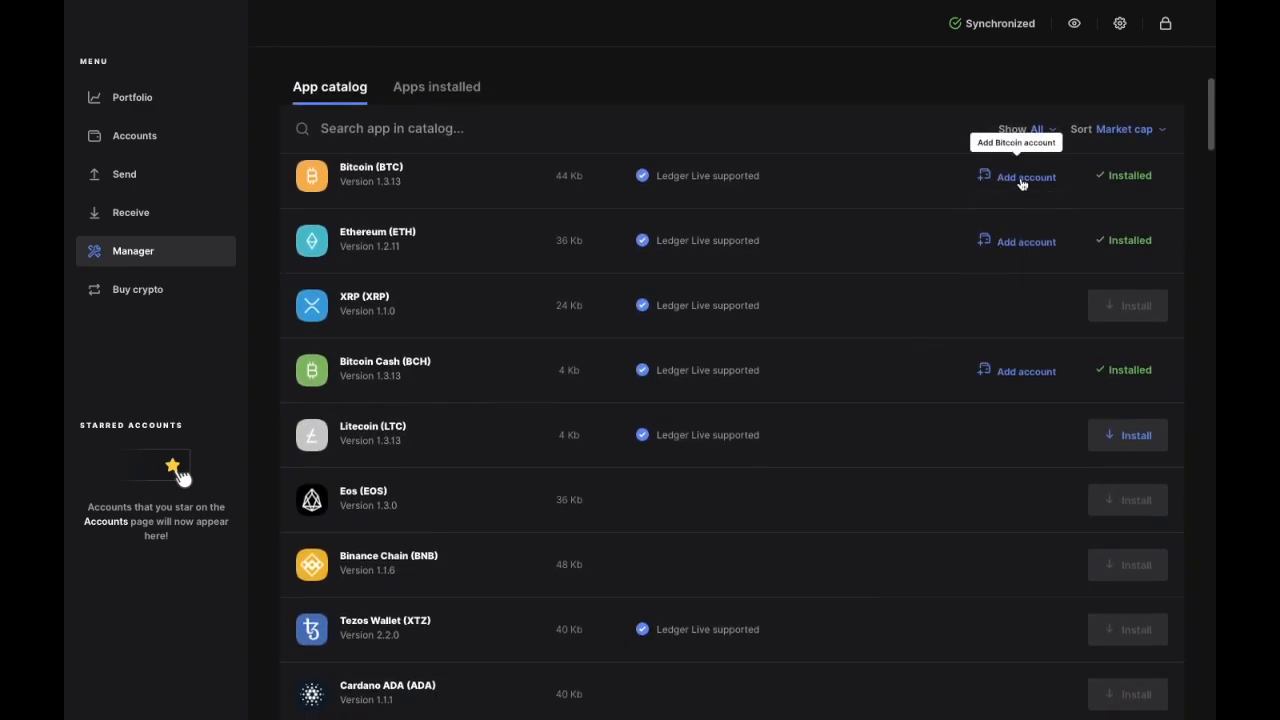
pyautogui.moveTo(1040, 348)
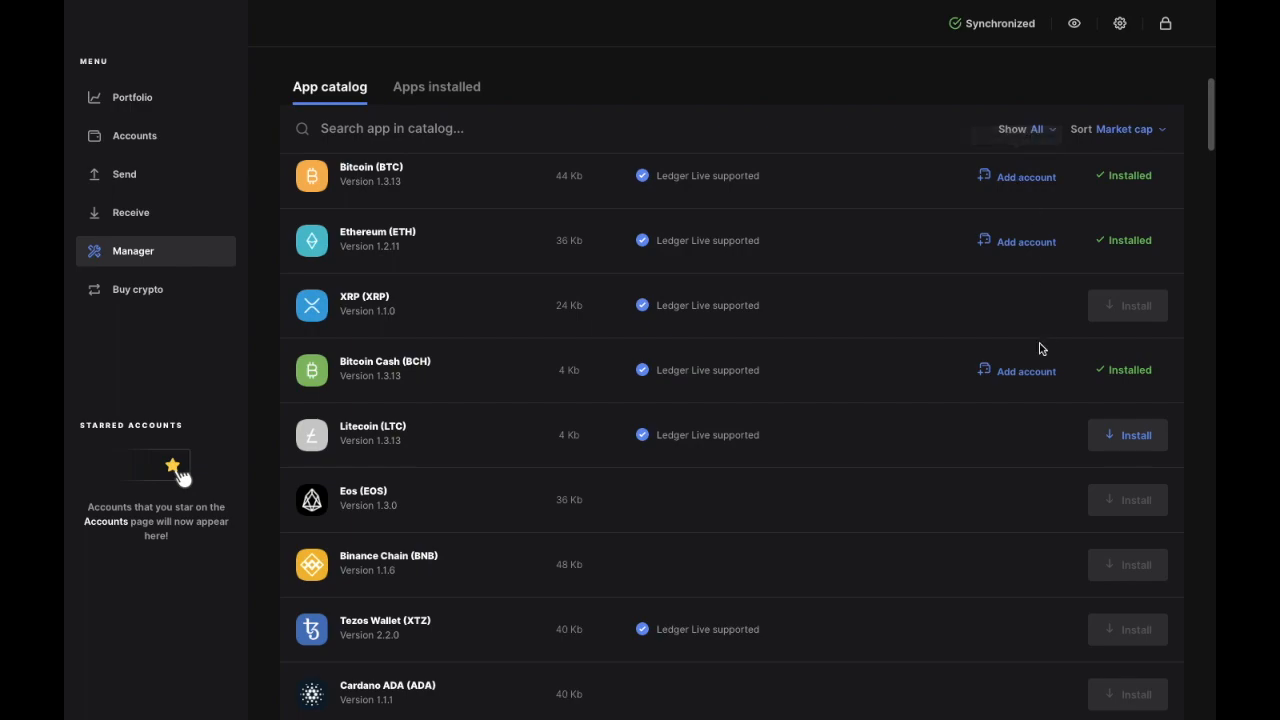
pyautogui.click(1024, 370)
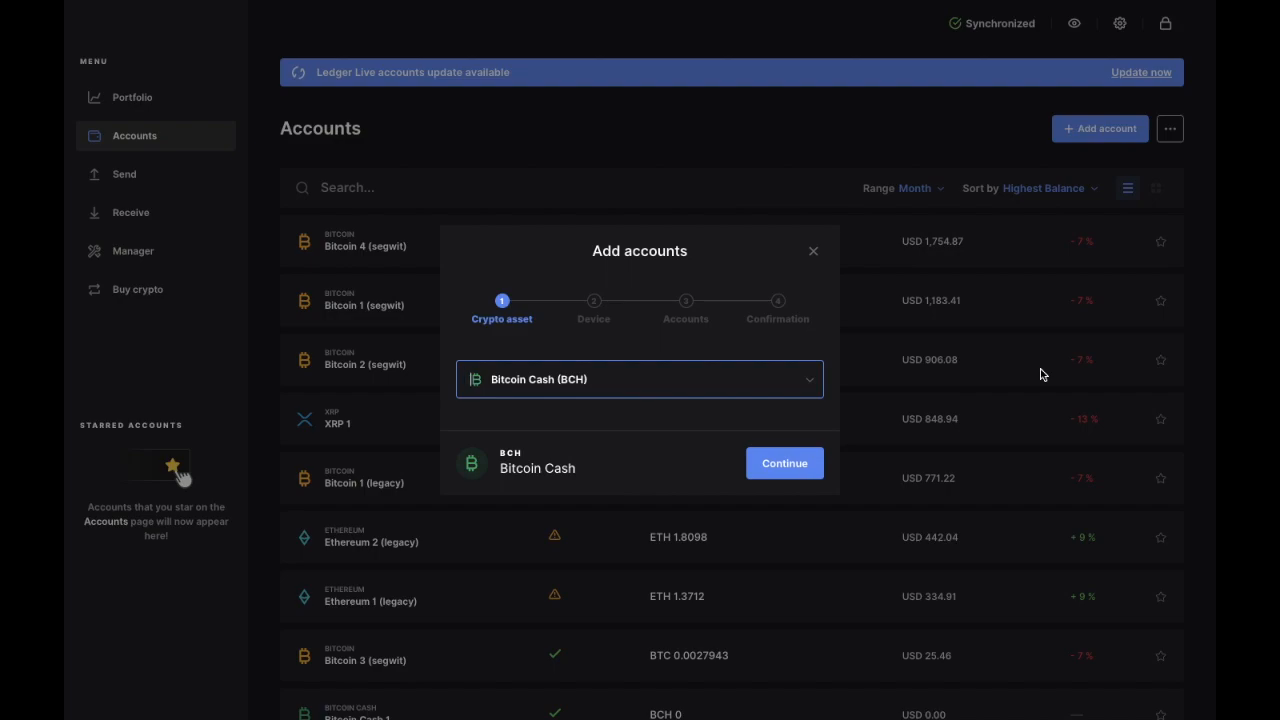
pyautogui.click(132, 252)
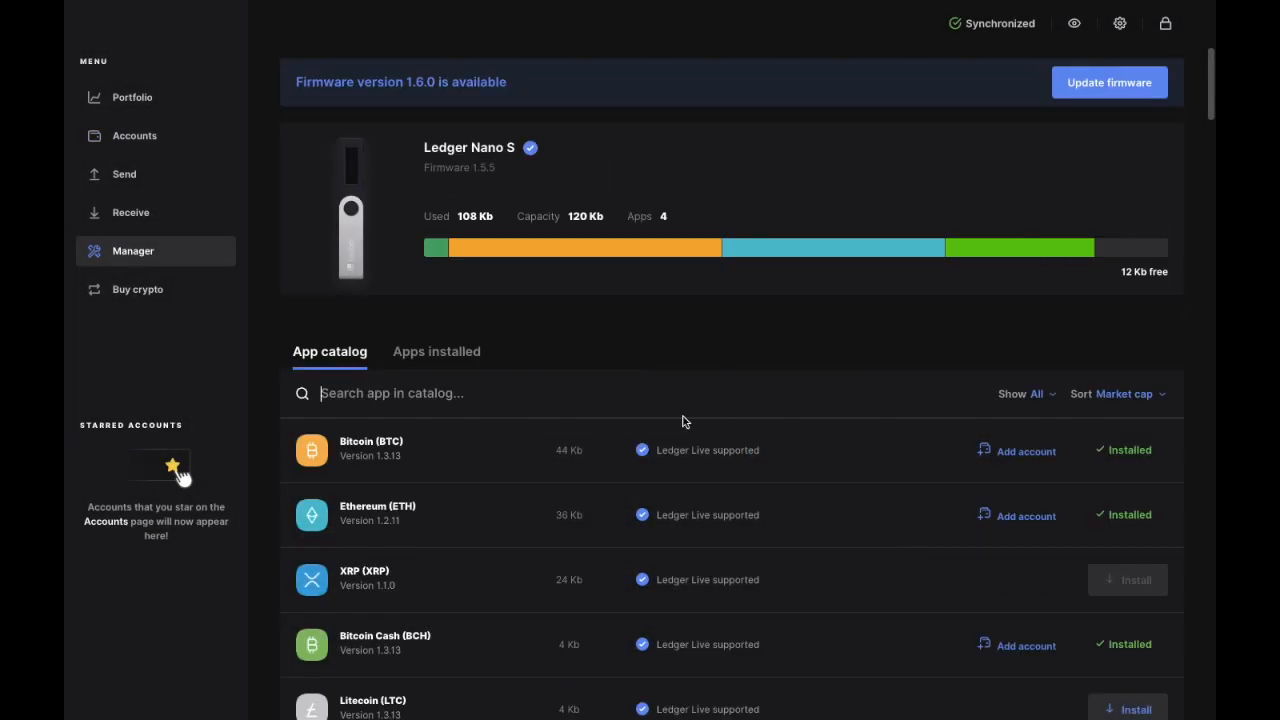
pyautogui.moveTo(688, 512)
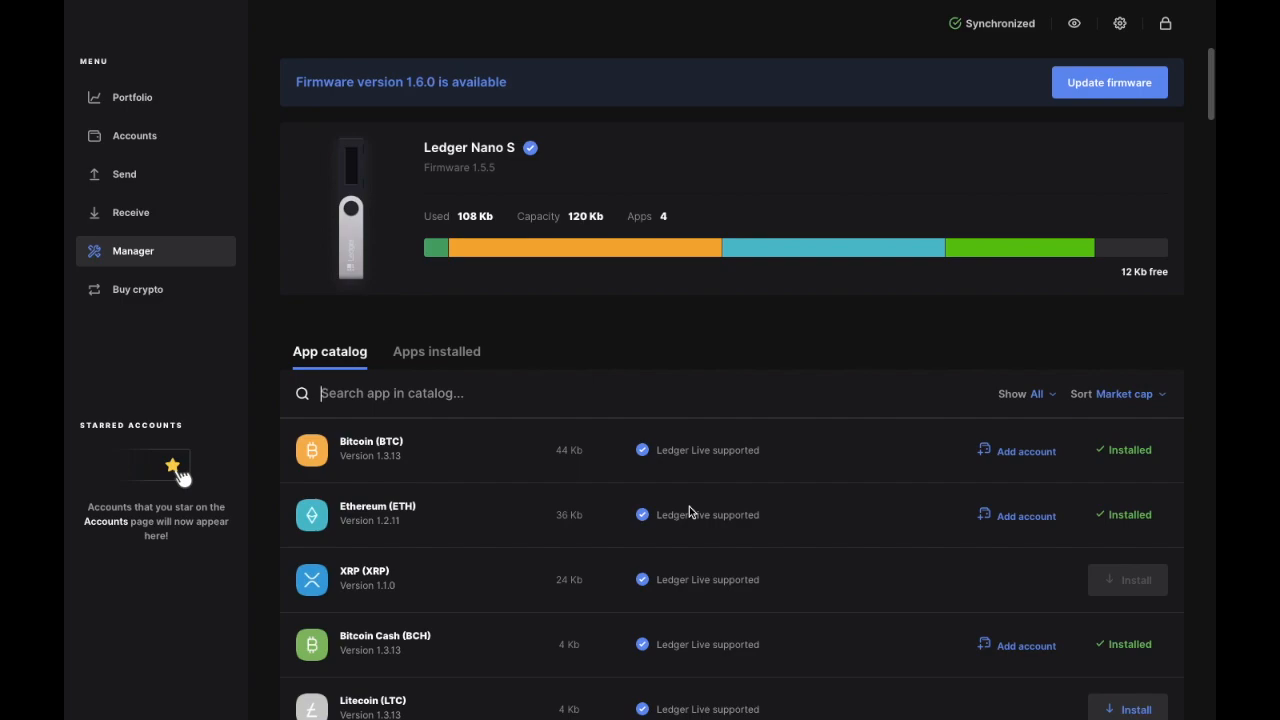
pyautogui.scroll(-3)
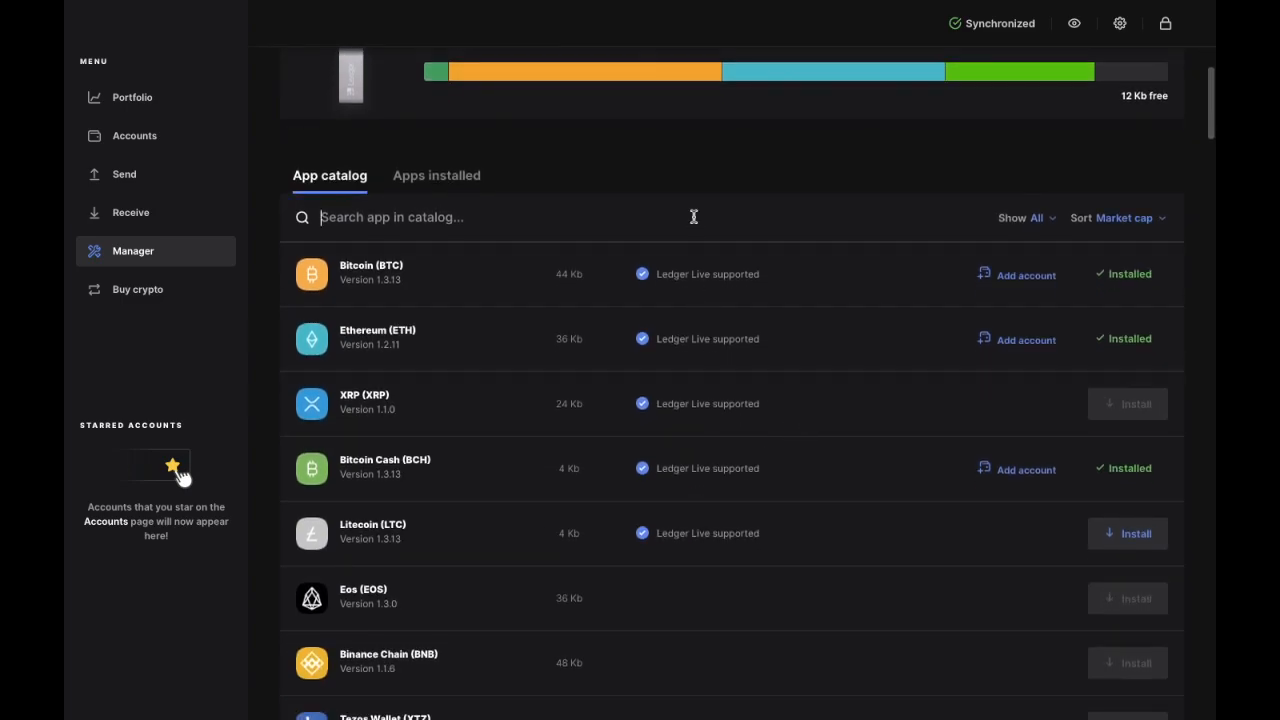
pyautogui.moveTo(590, 414)
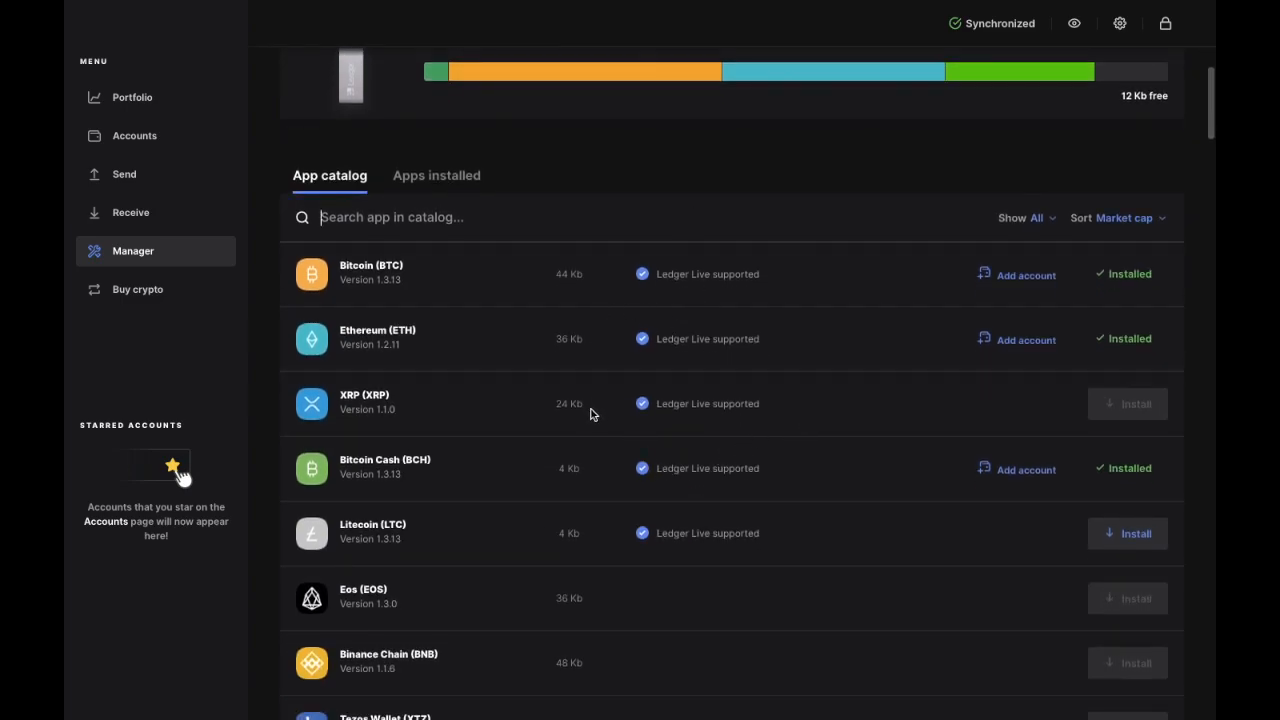
pyautogui.moveTo(608, 428)
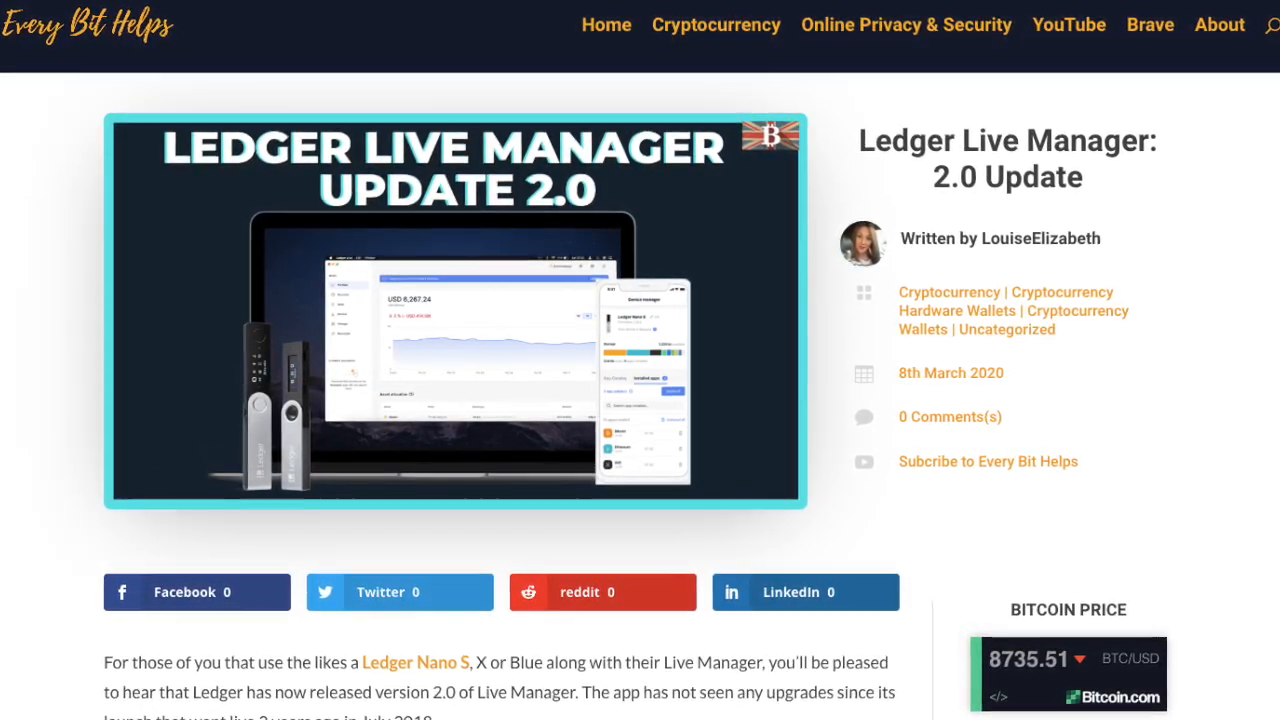
# Scroll through the Every Bit Helps 'Ledger Live Manager: 2.0 Update' blog post.
pyautogui.scroll(-3)
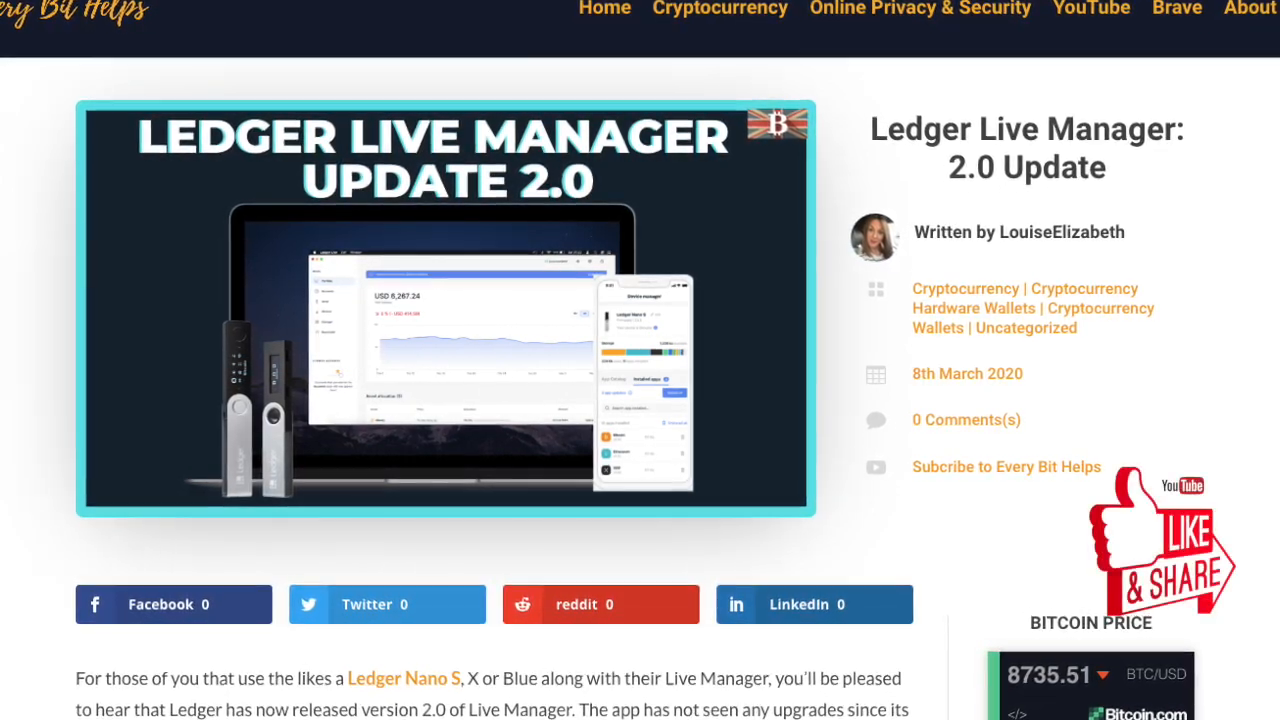
pyautogui.scroll(-3)
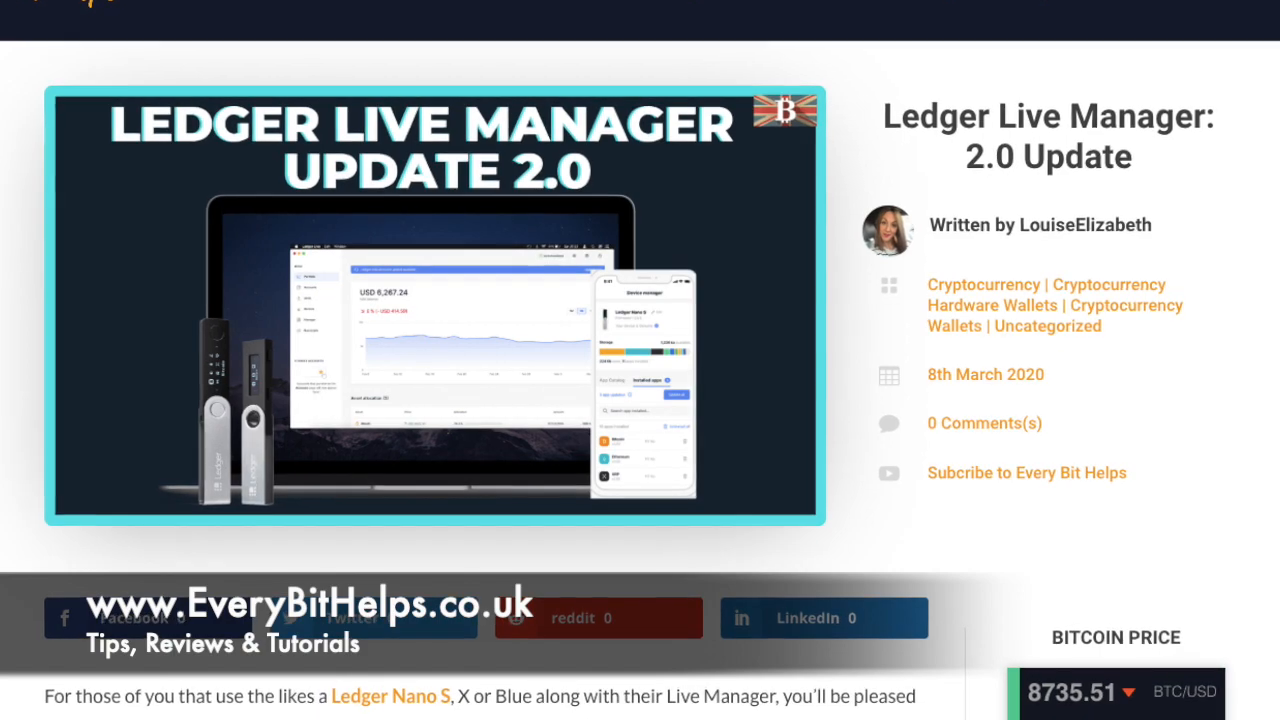
pyautogui.scroll(-3)
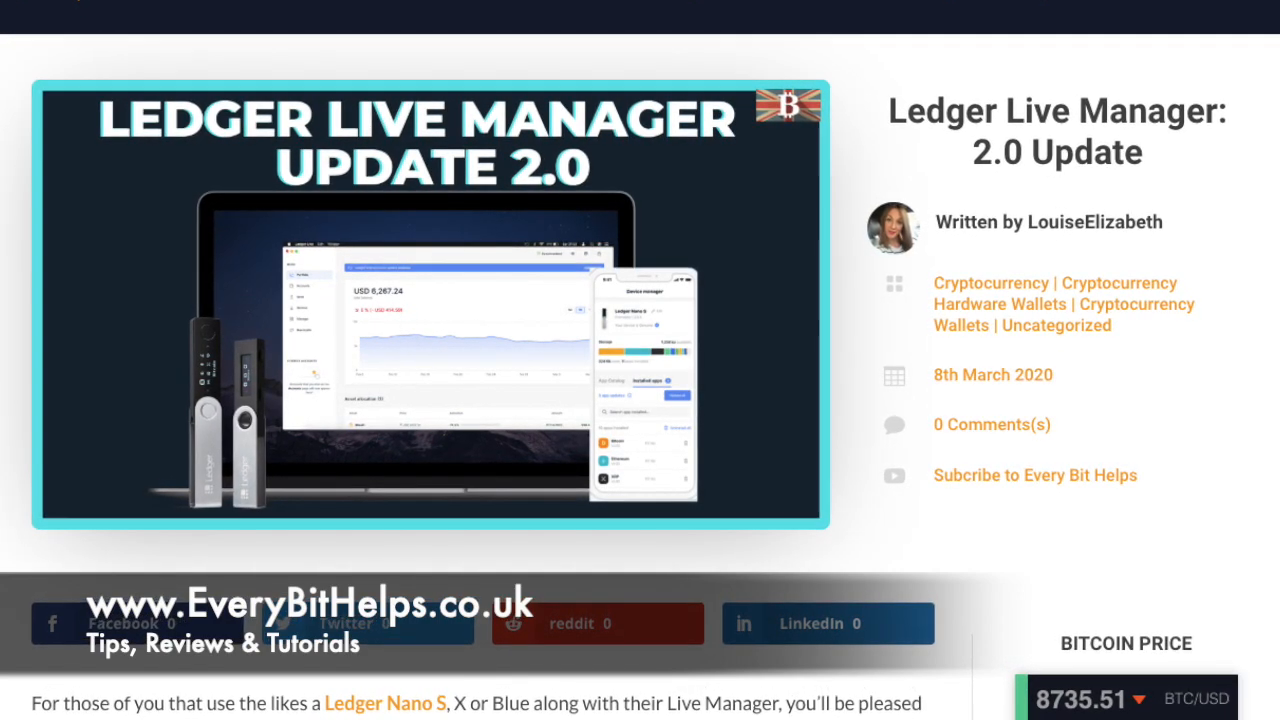